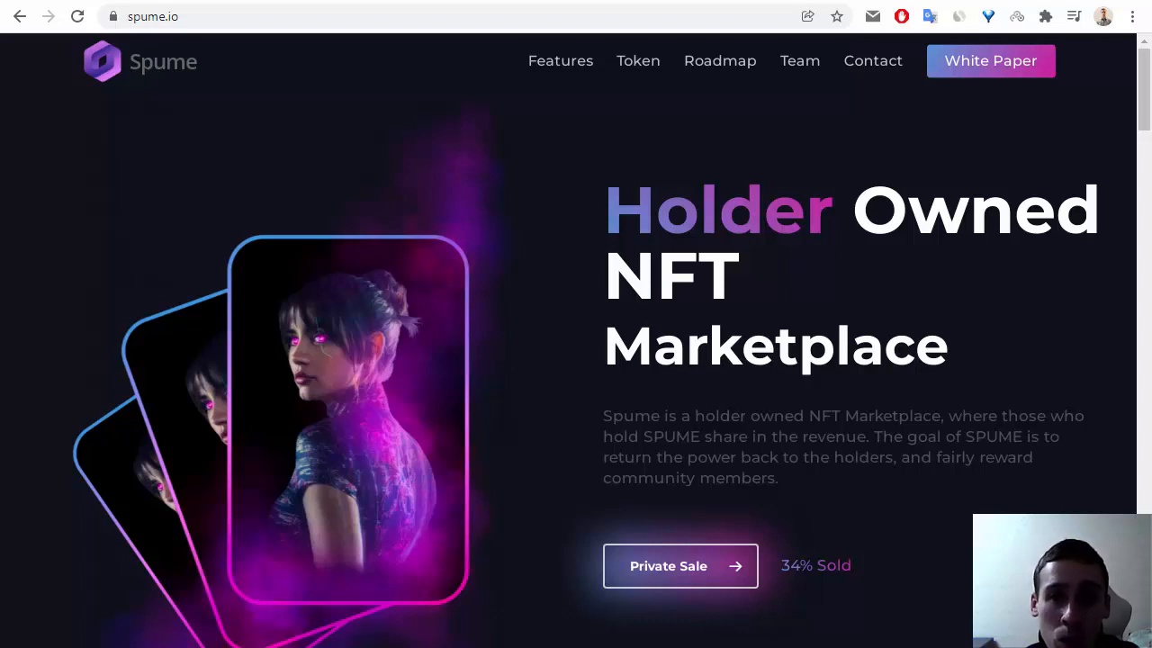
{"action": "mouse_move", "coordinate": [552, 587]}
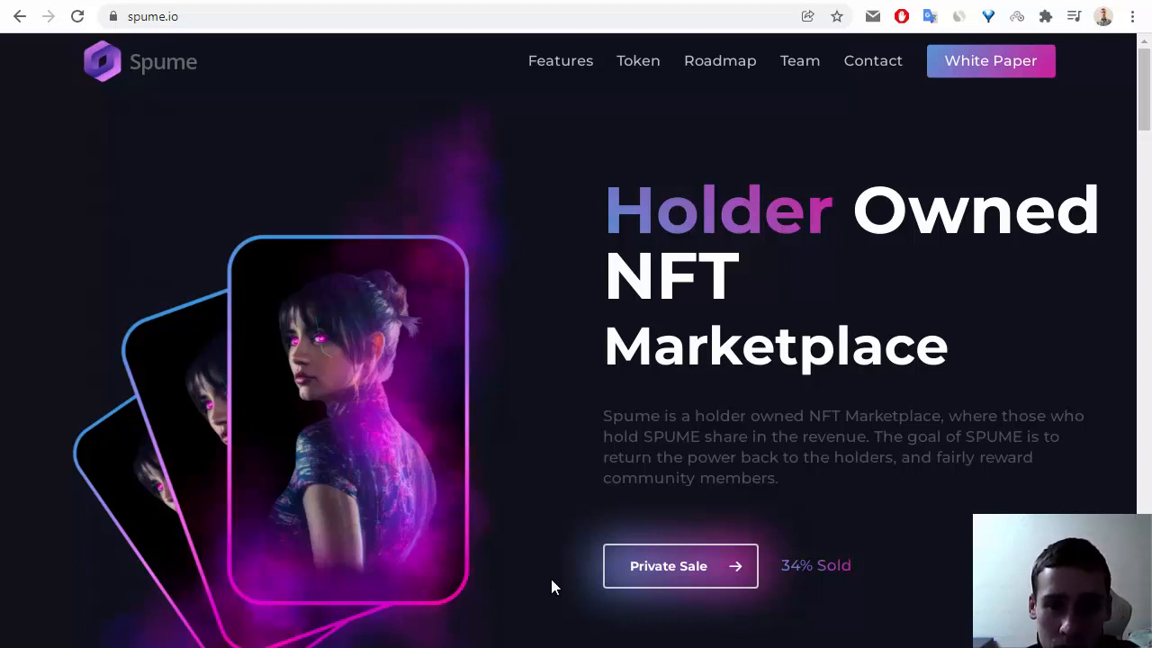
Scroll down to Spume Executive Info and open the White Paper PDF.
{"action": "scroll", "scroll_direction": "down", "scroll_amount": 3}
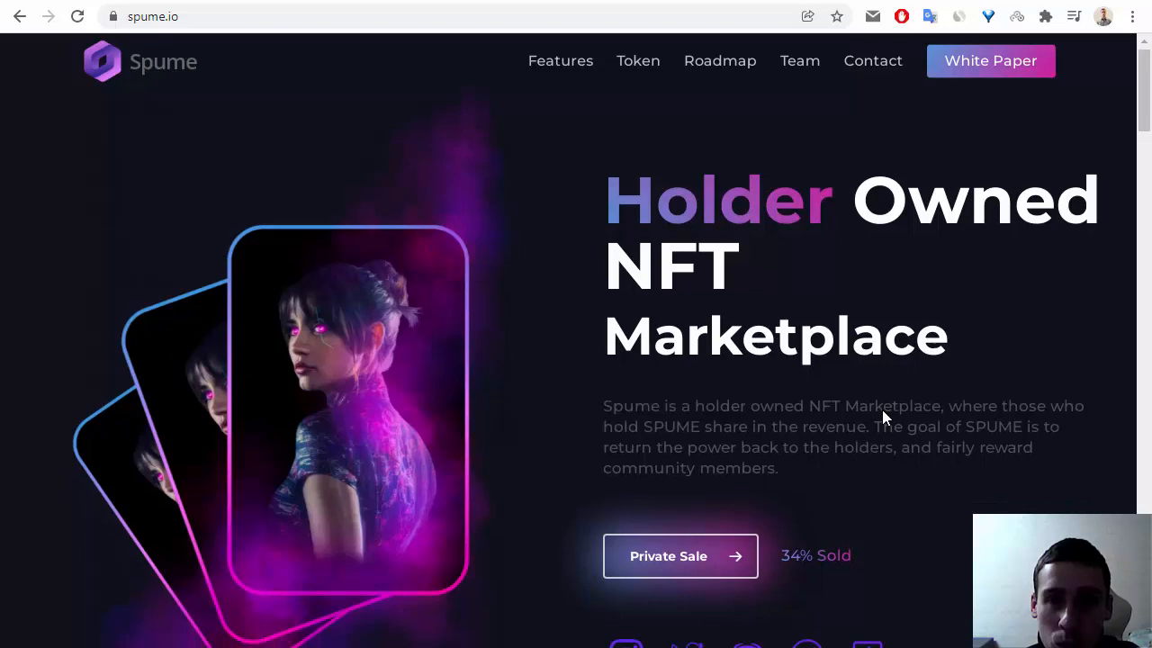
{"action": "scroll", "scroll_direction": "down", "scroll_amount": 3}
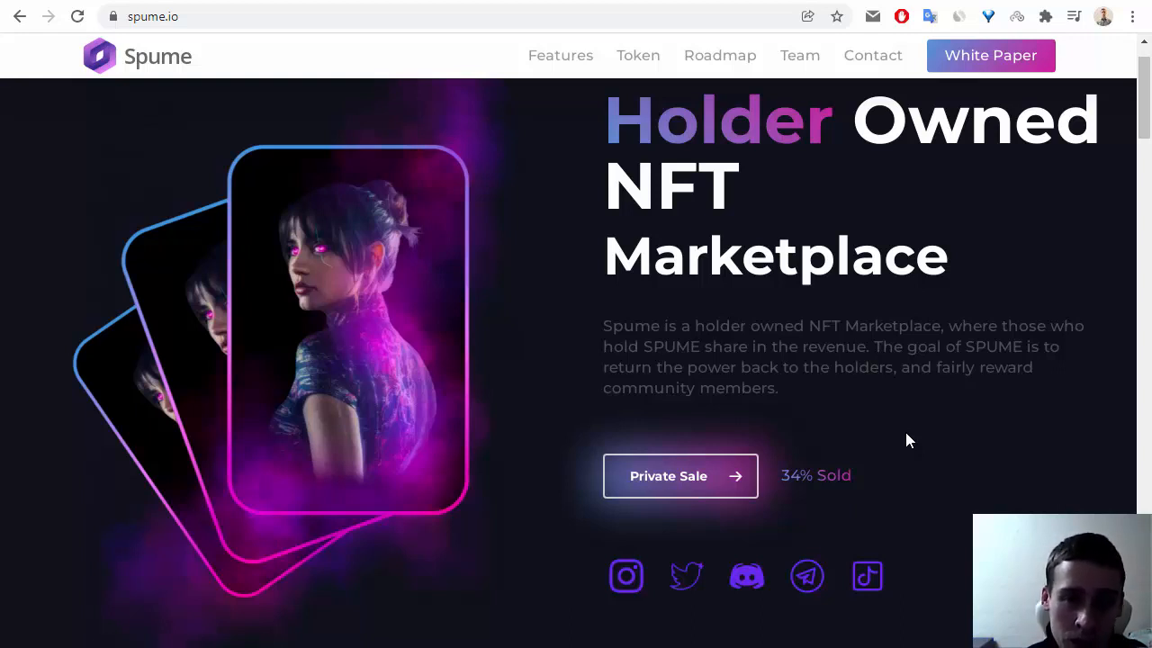
{"action": "scroll", "scroll_direction": "down", "scroll_amount": 3}
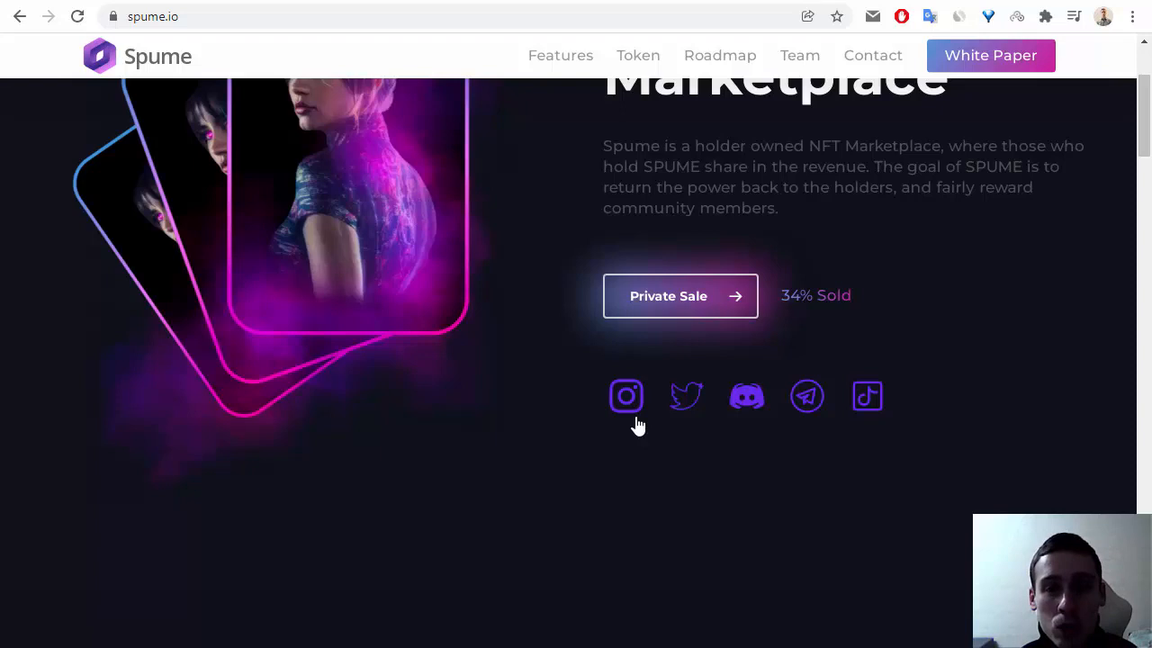
{"action": "mouse_move", "coordinate": [689, 403]}
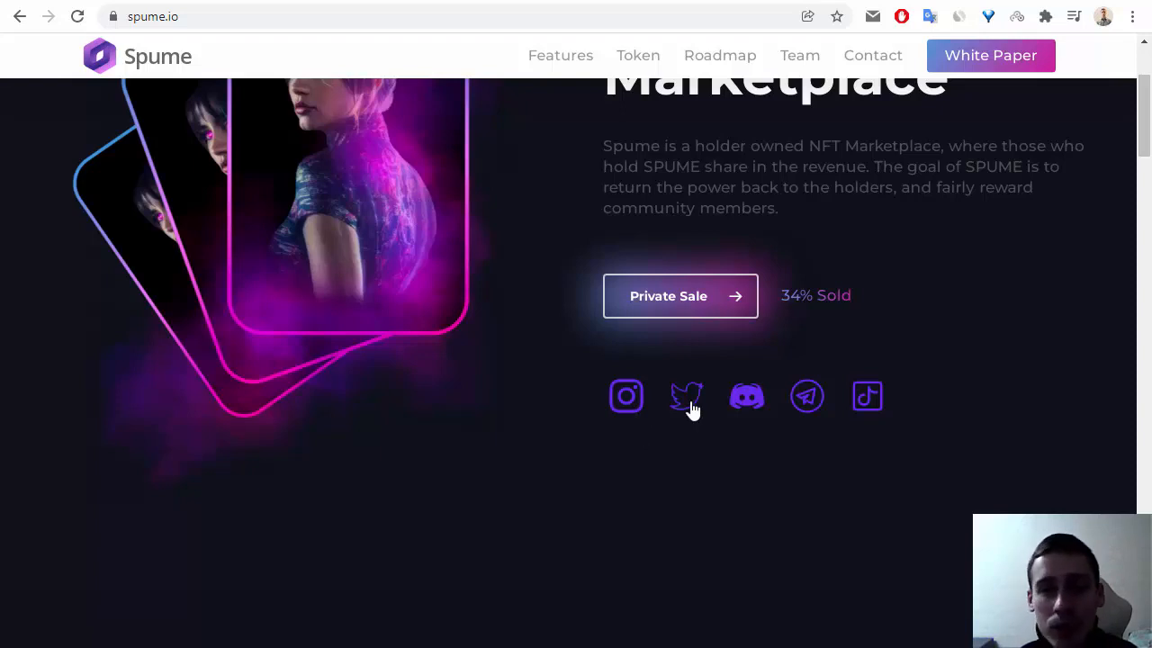
{"action": "mouse_move", "coordinate": [867, 396]}
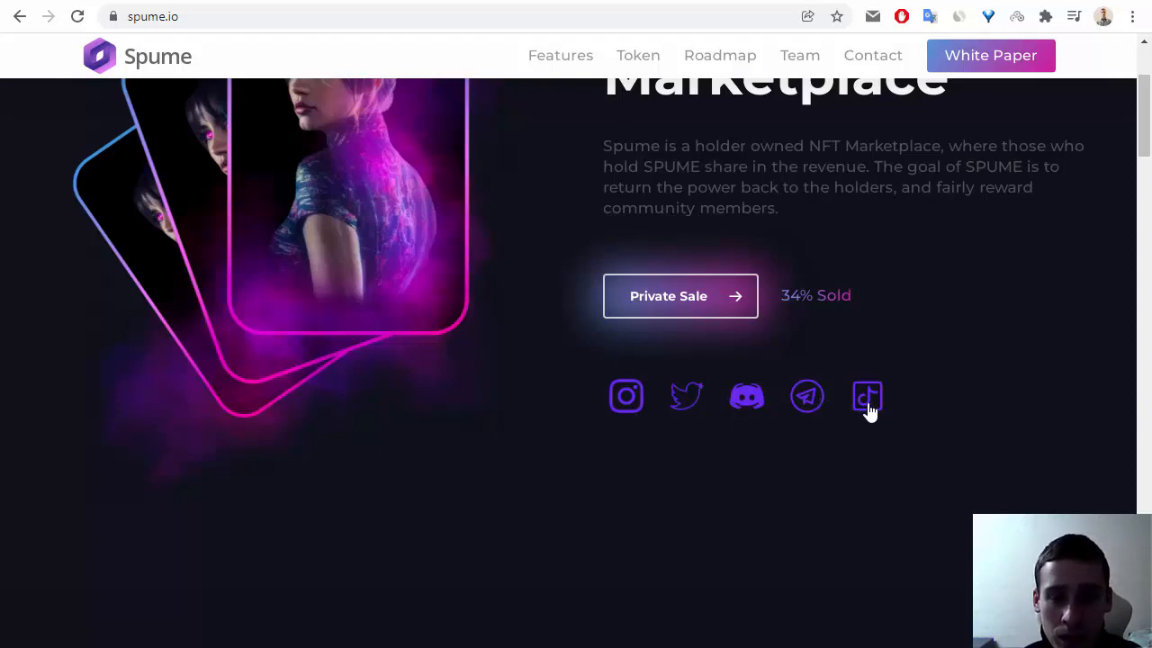
{"action": "mouse_move", "coordinate": [966, 363]}
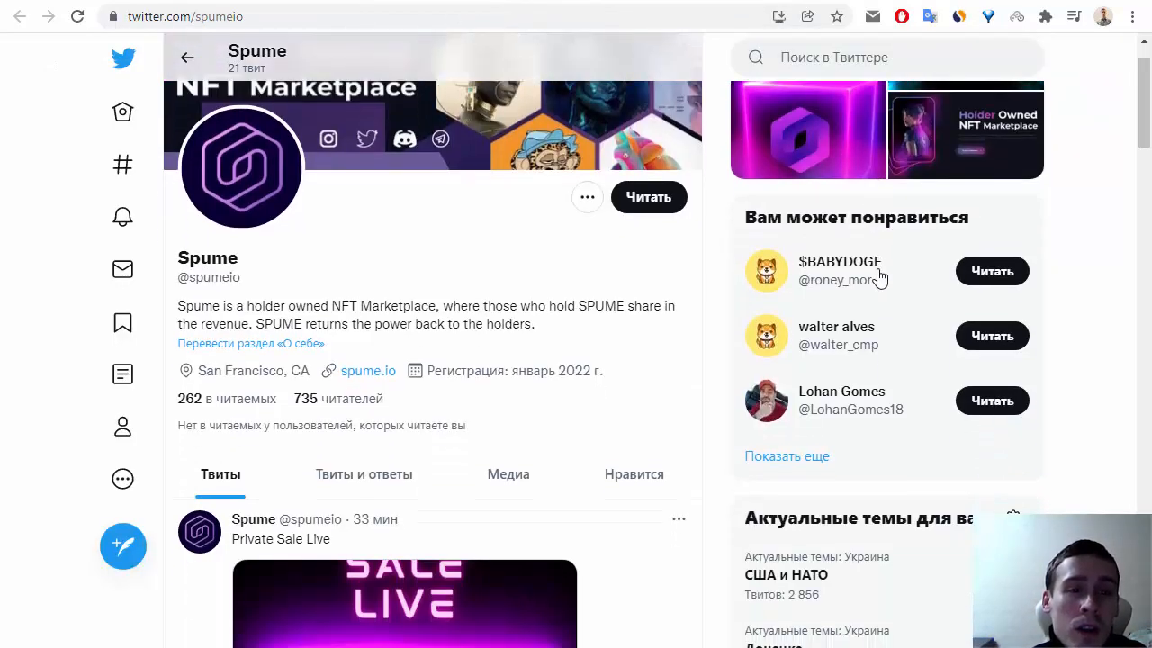
{"action": "mouse_move", "coordinate": [499, 412]}
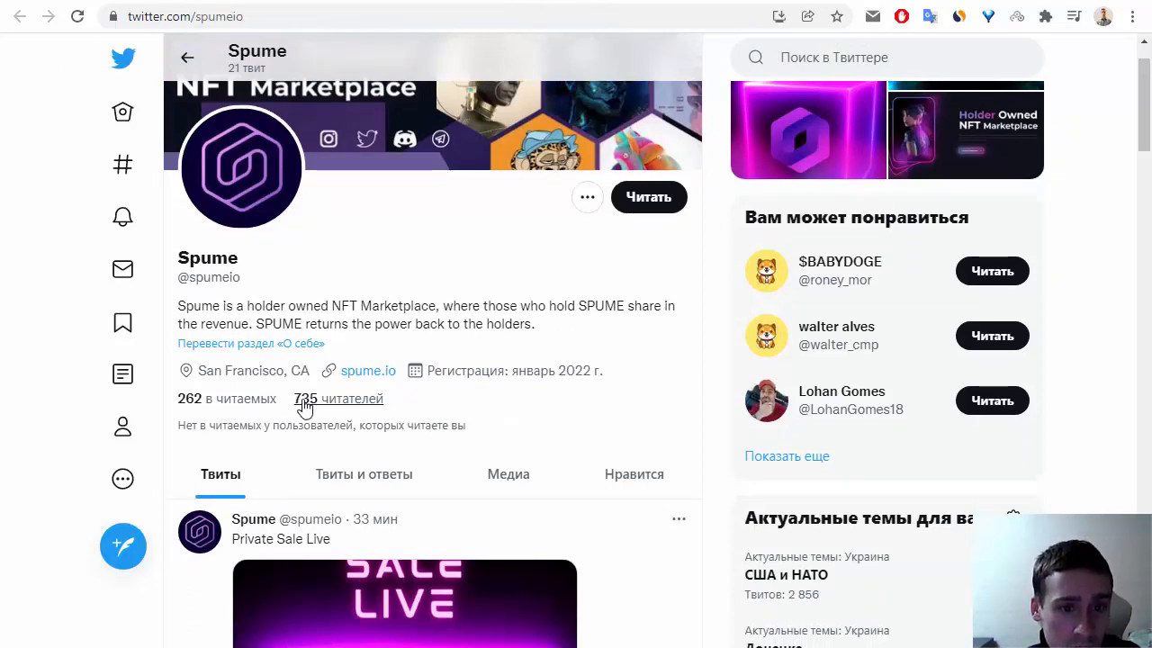
{"action": "scroll", "scroll_direction": "down", "scroll_amount": 3}
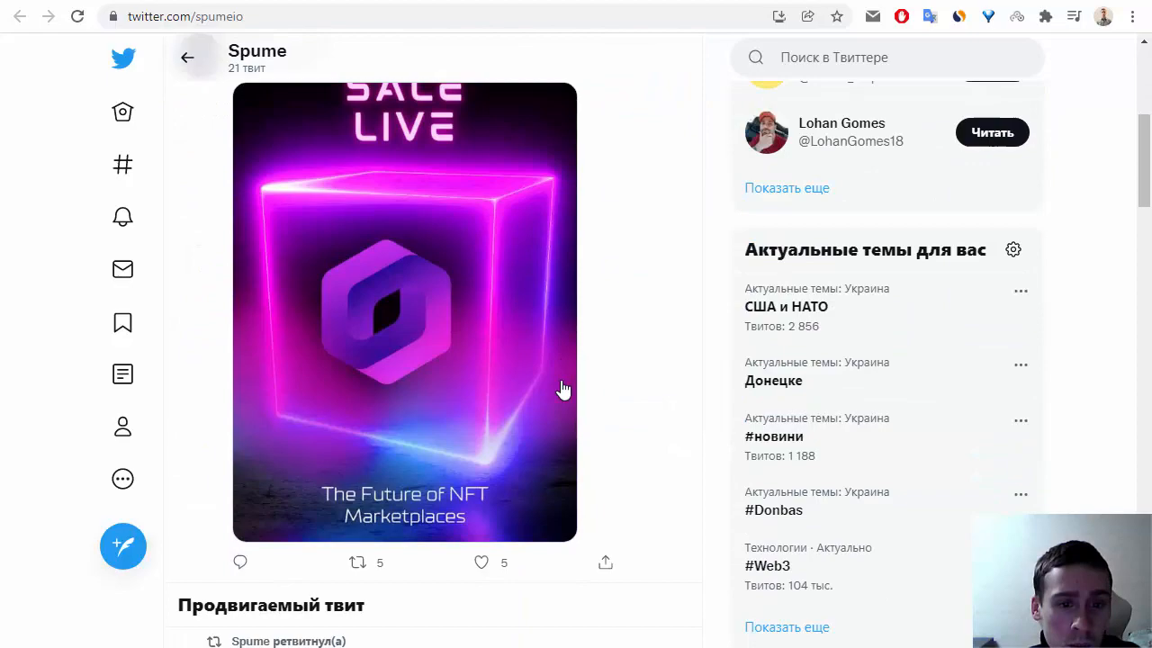
{"action": "scroll", "scroll_direction": "down", "scroll_amount": 3}
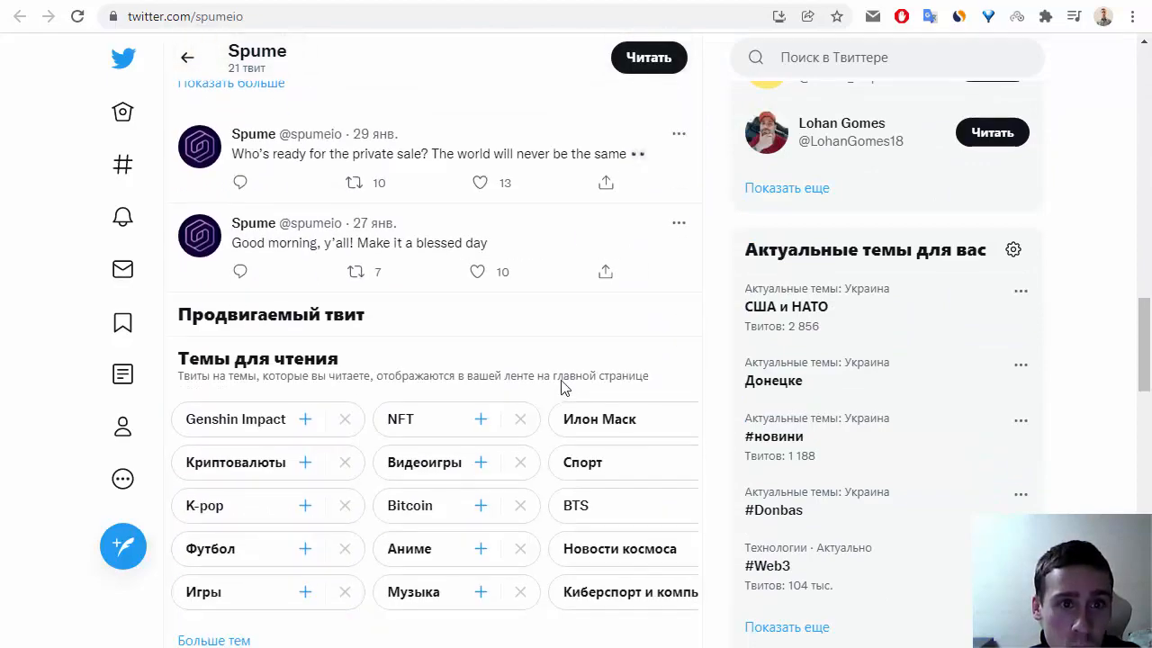
{"action": "scroll", "scroll_direction": "down", "scroll_amount": 3}
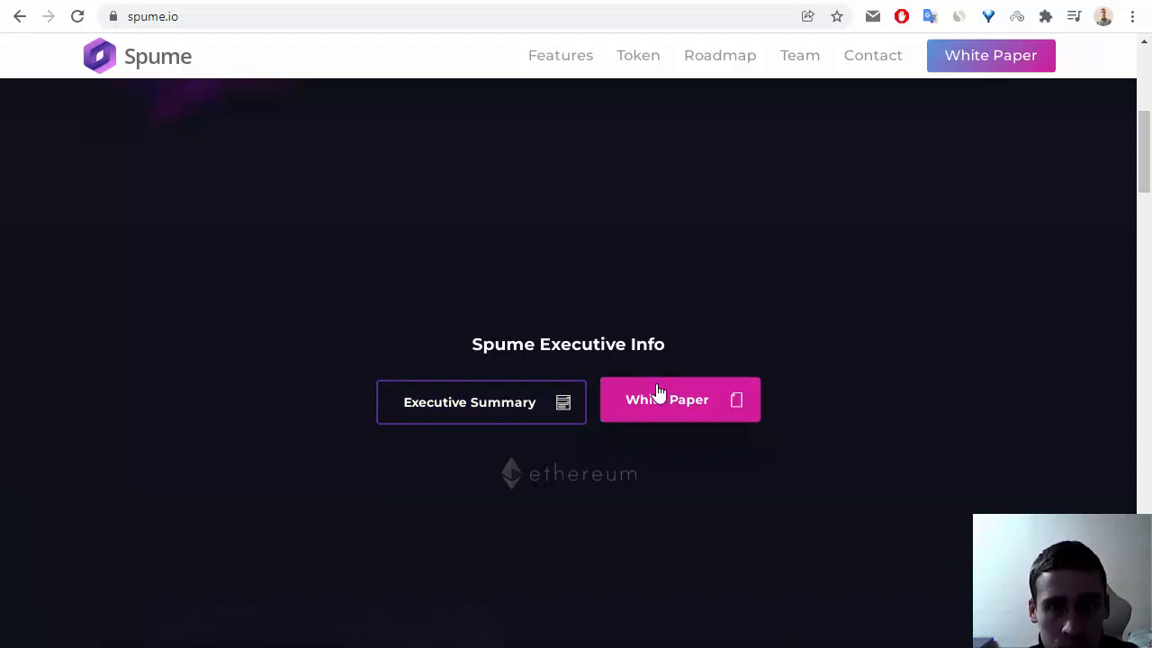
{"action": "left_click", "coordinate": [679, 400]}
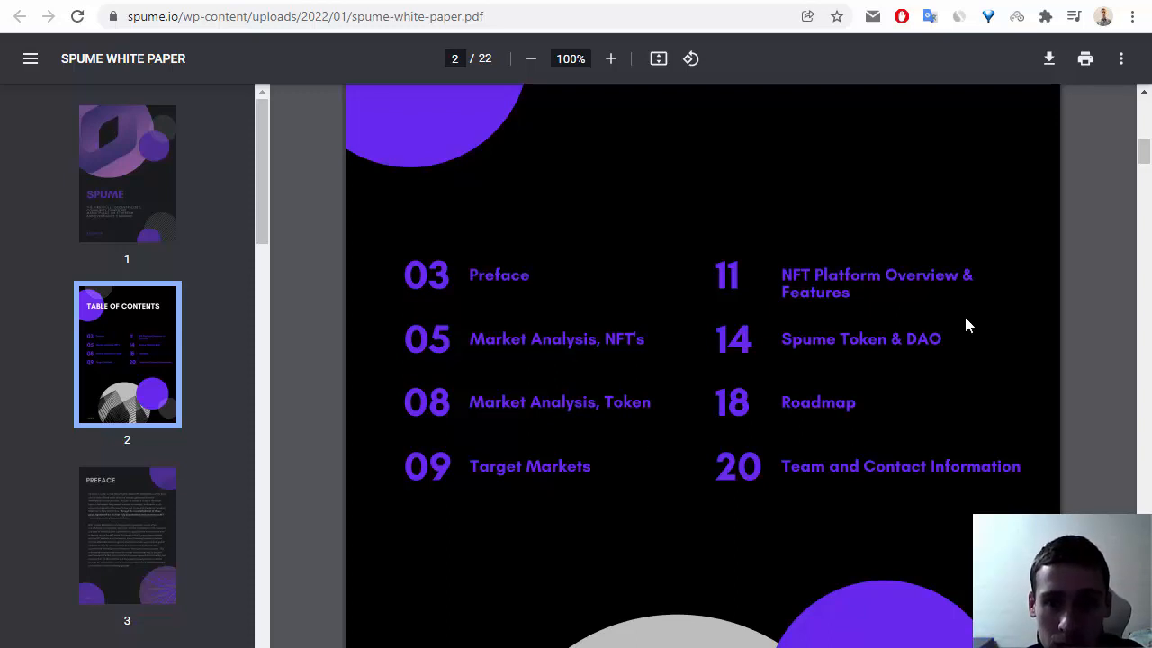
{"action": "mouse_move", "coordinate": [1002, 304]}
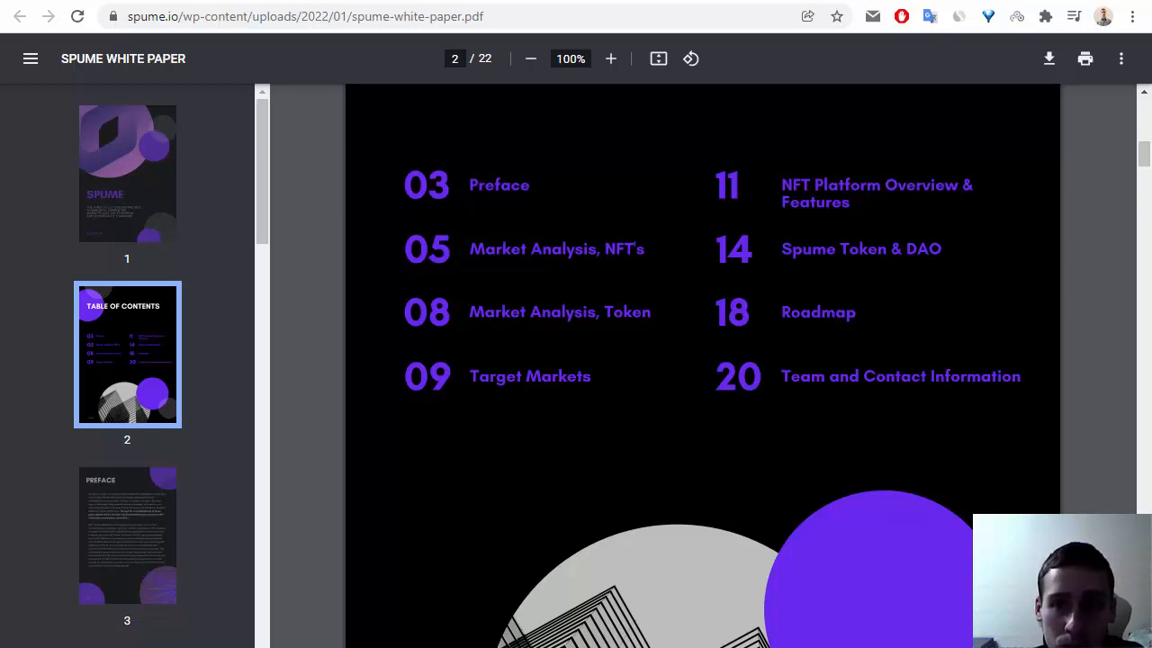
Jump to the white paper's page 14, Spume Tokenomics, and review the token distribution.
{"action": "scroll", "scroll_direction": "down", "scroll_amount": 3}
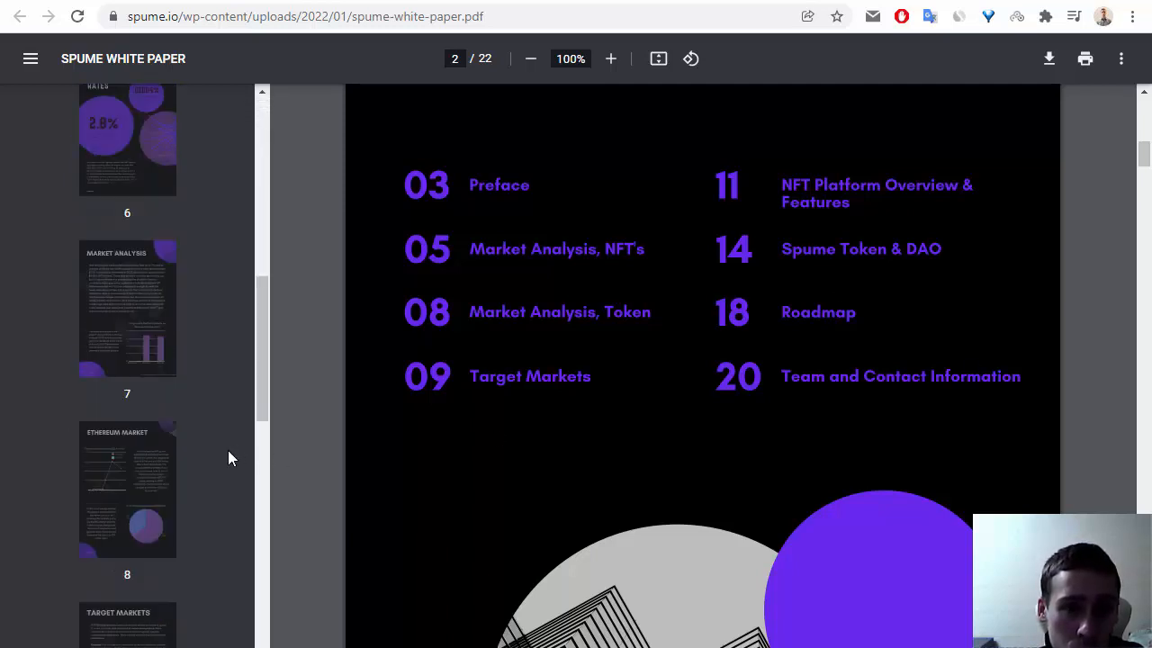
{"action": "scroll", "scroll_direction": "down", "scroll_amount": 3}
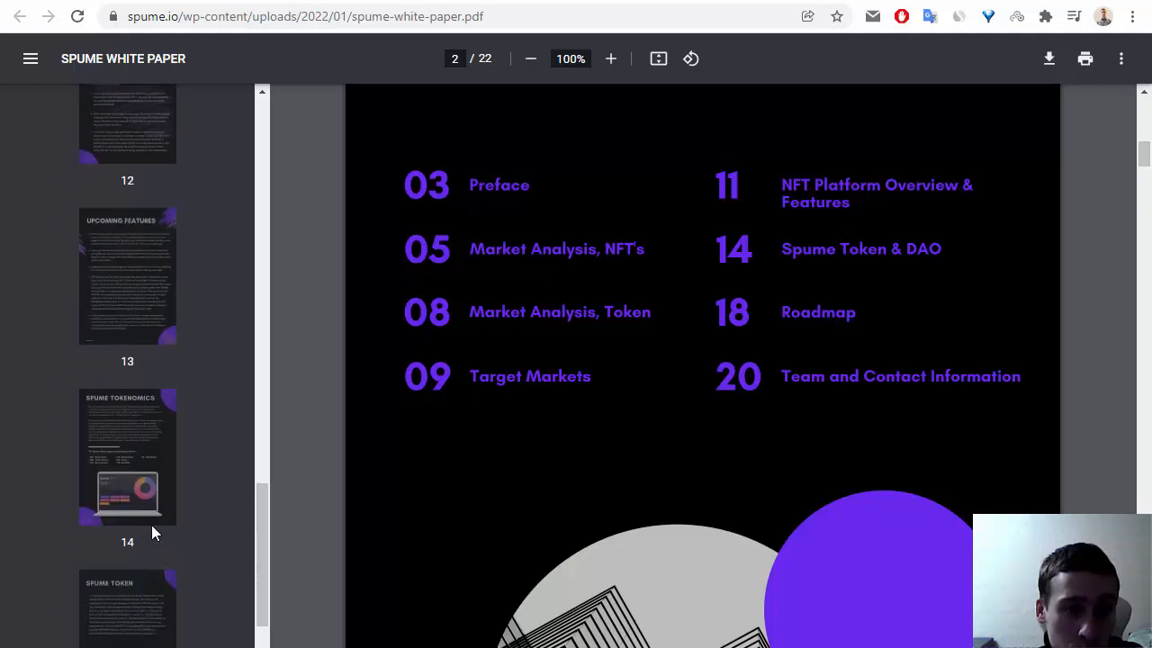
{"action": "left_click", "coordinate": [127, 455]}
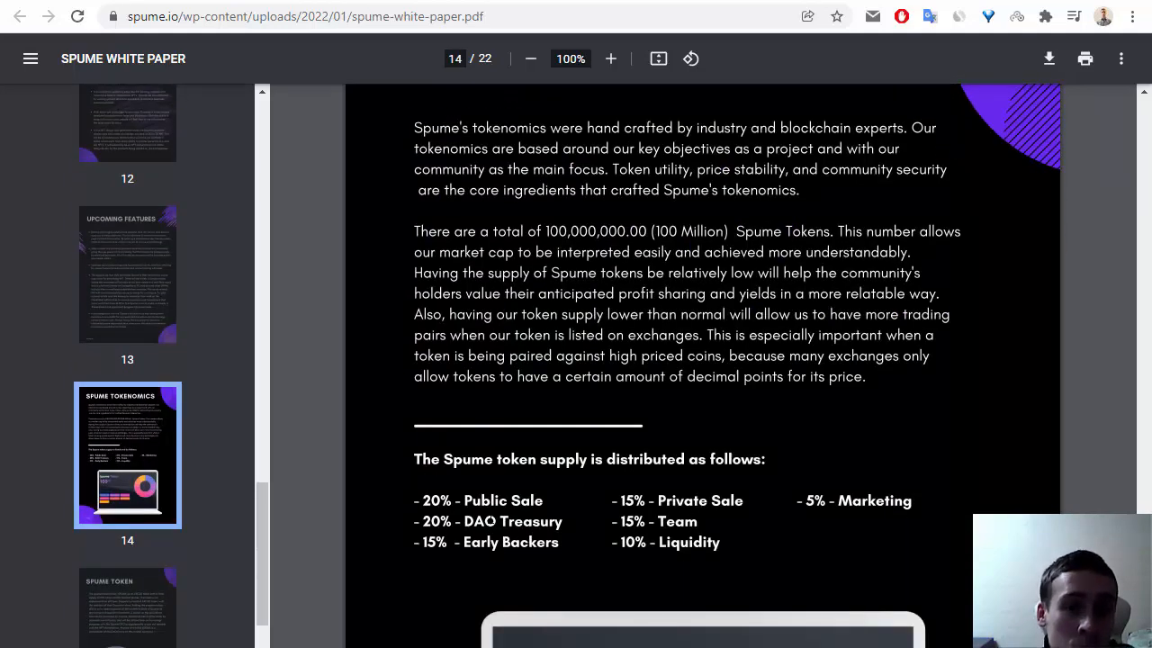
{"action": "scroll", "scroll_direction": "down", "scroll_amount": 3}
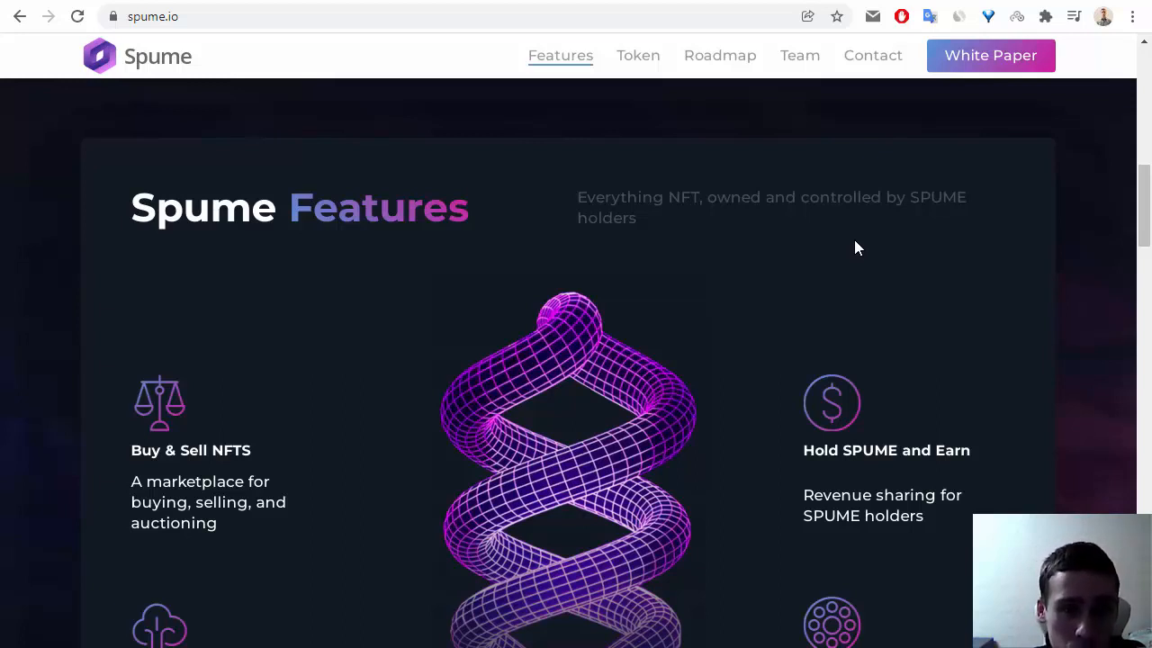
{"action": "scroll", "scroll_direction": "down", "scroll_amount": 3}
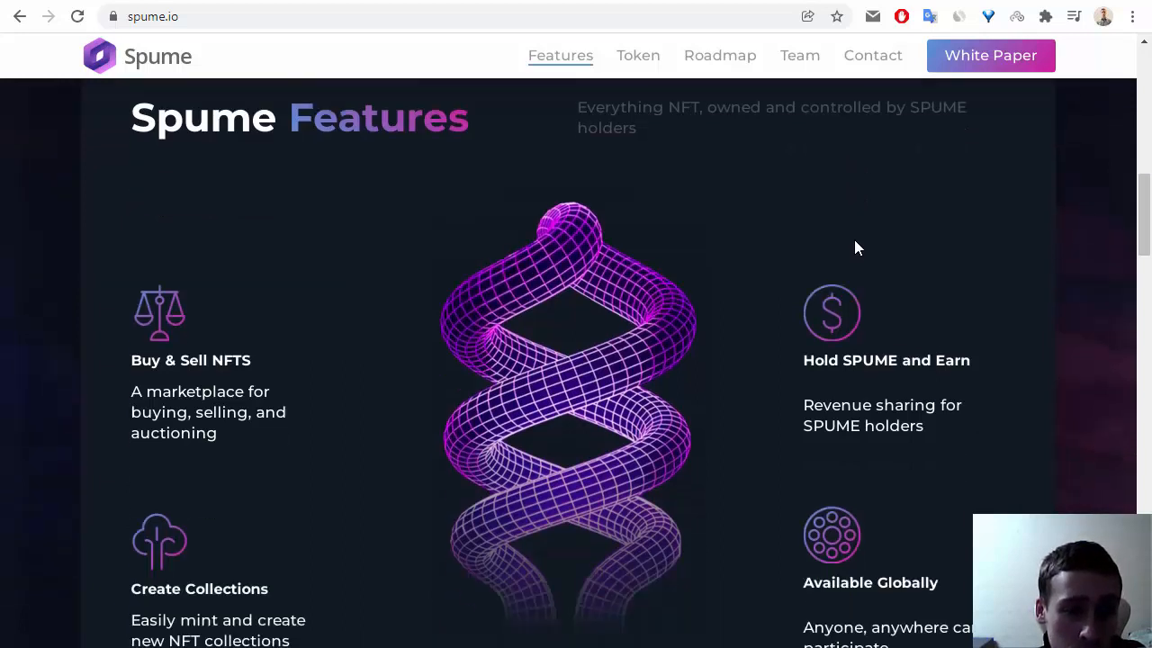
{"action": "scroll", "scroll_direction": "down", "scroll_amount": 3}
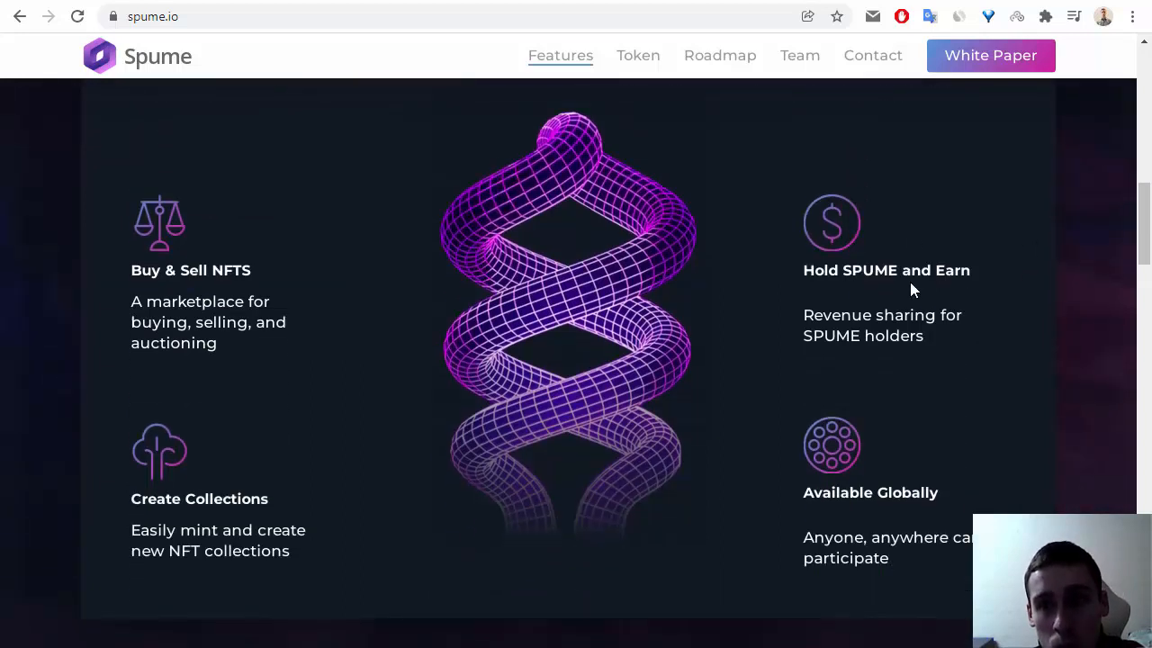
{"action": "scroll", "scroll_direction": "down", "scroll_amount": 3}
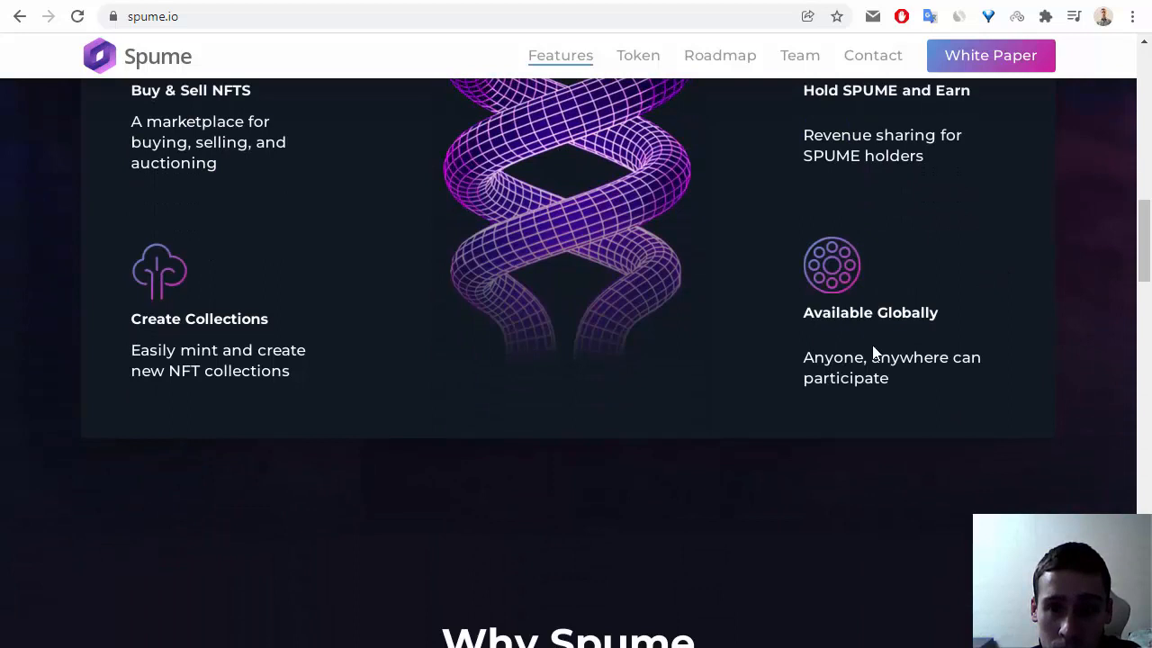
{"action": "mouse_move", "coordinate": [997, 324]}
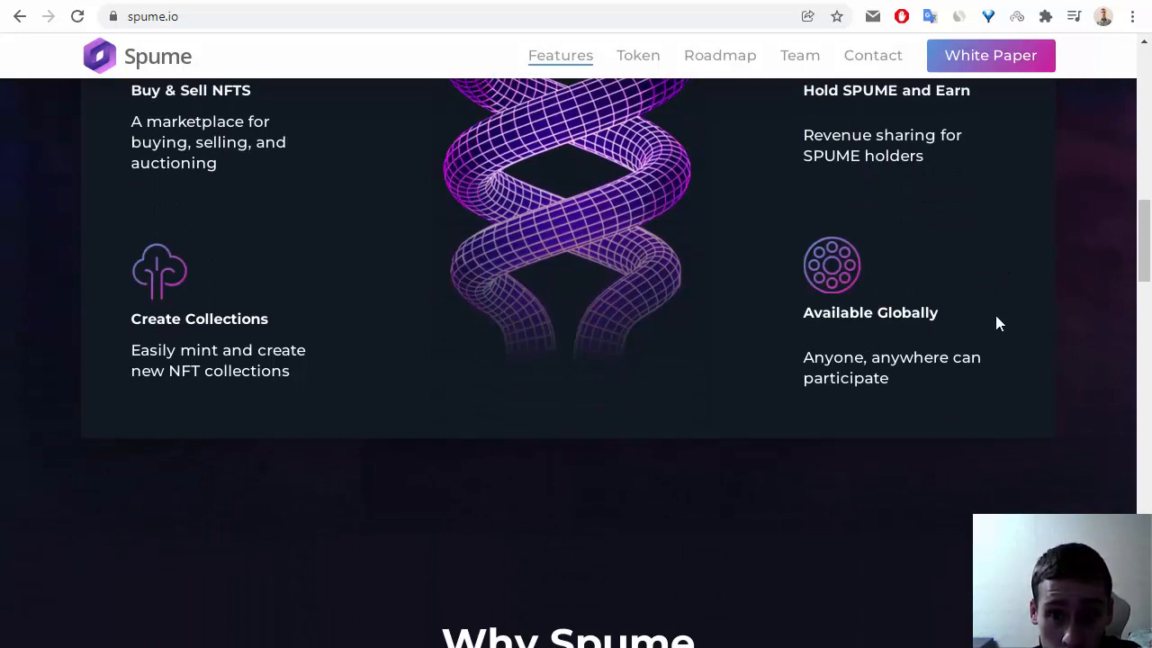
{"action": "mouse_move", "coordinate": [966, 393]}
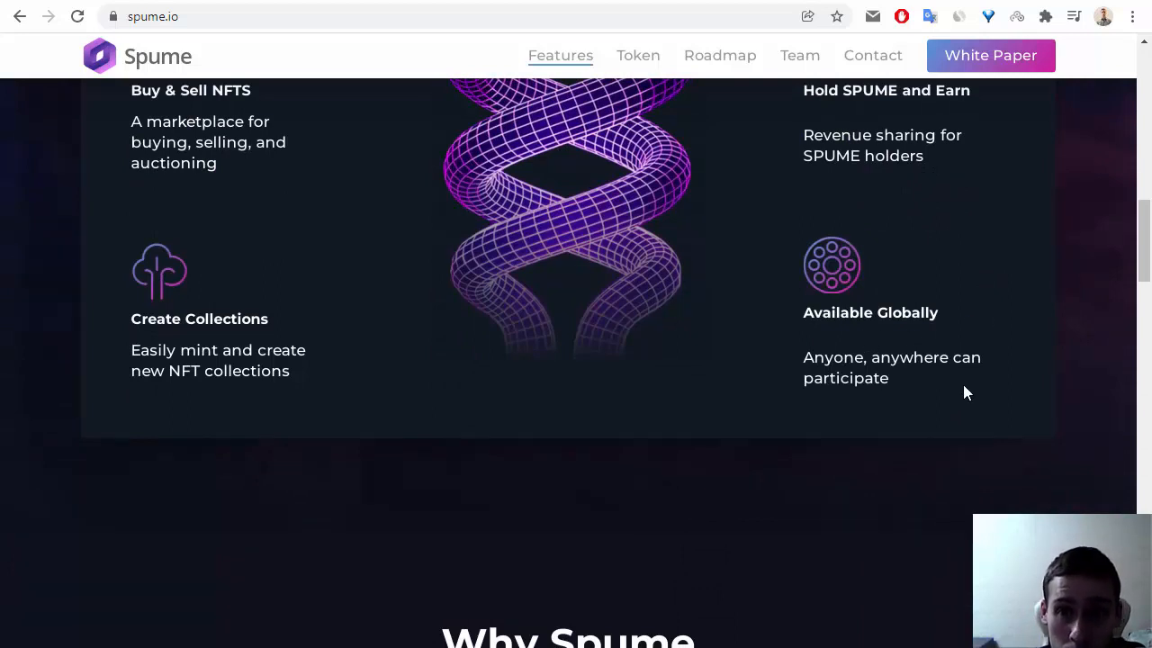
{"action": "scroll", "scroll_direction": "down", "scroll_amount": 3}
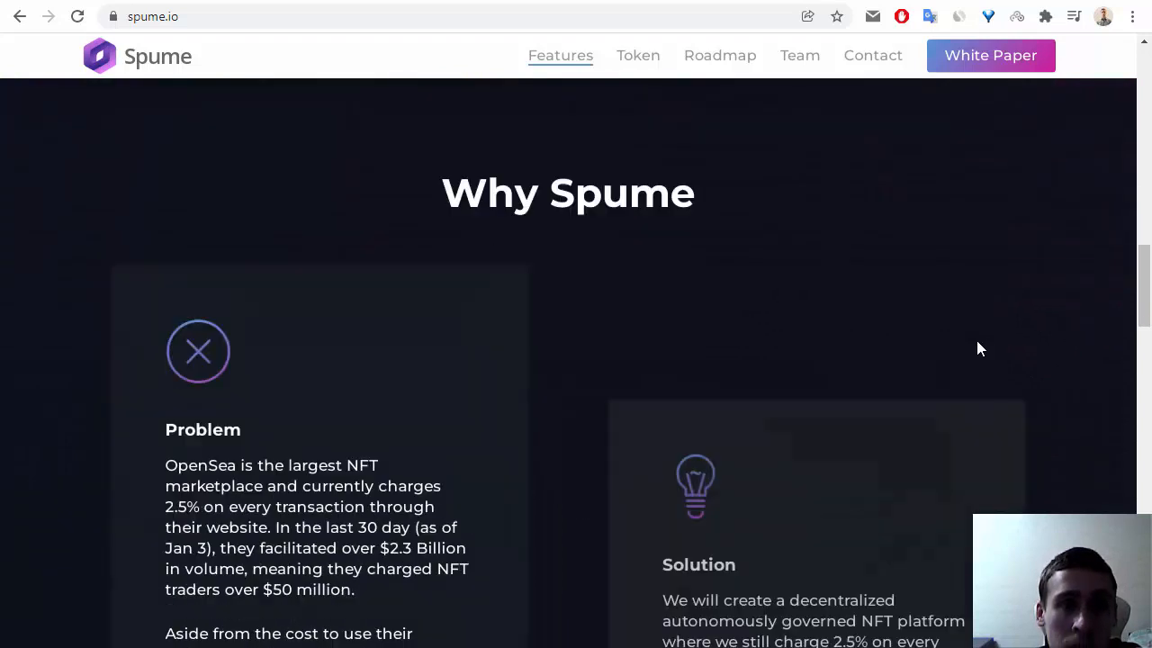
{"action": "mouse_move", "coordinate": [958, 322]}
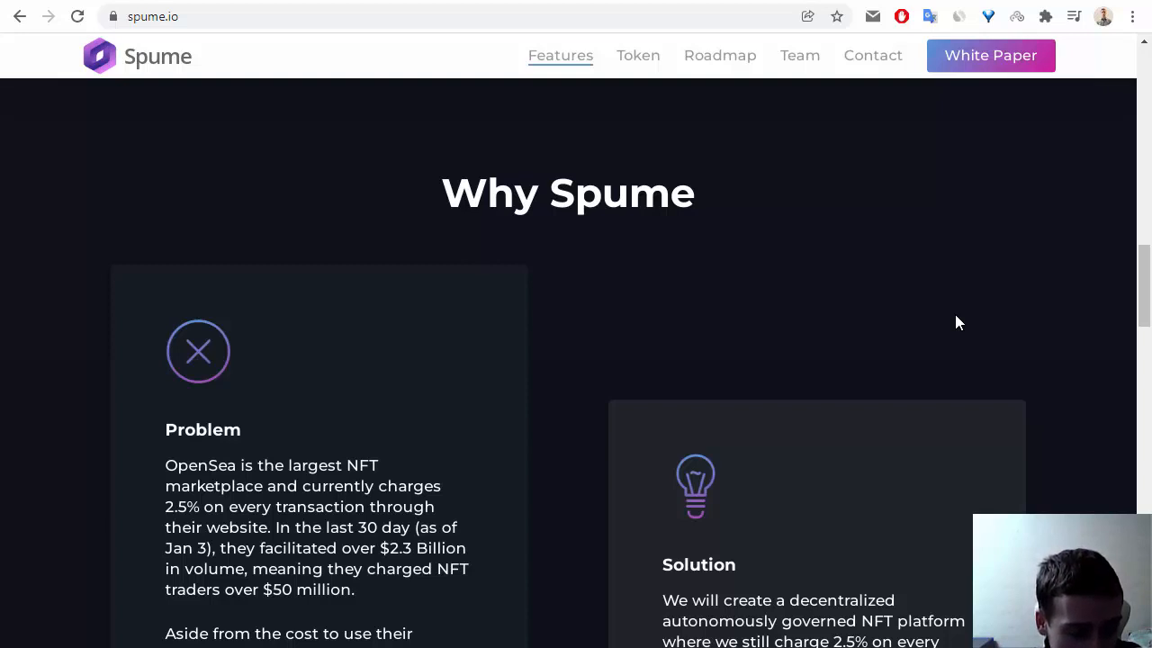
{"action": "scroll", "scroll_direction": "down", "scroll_amount": 3}
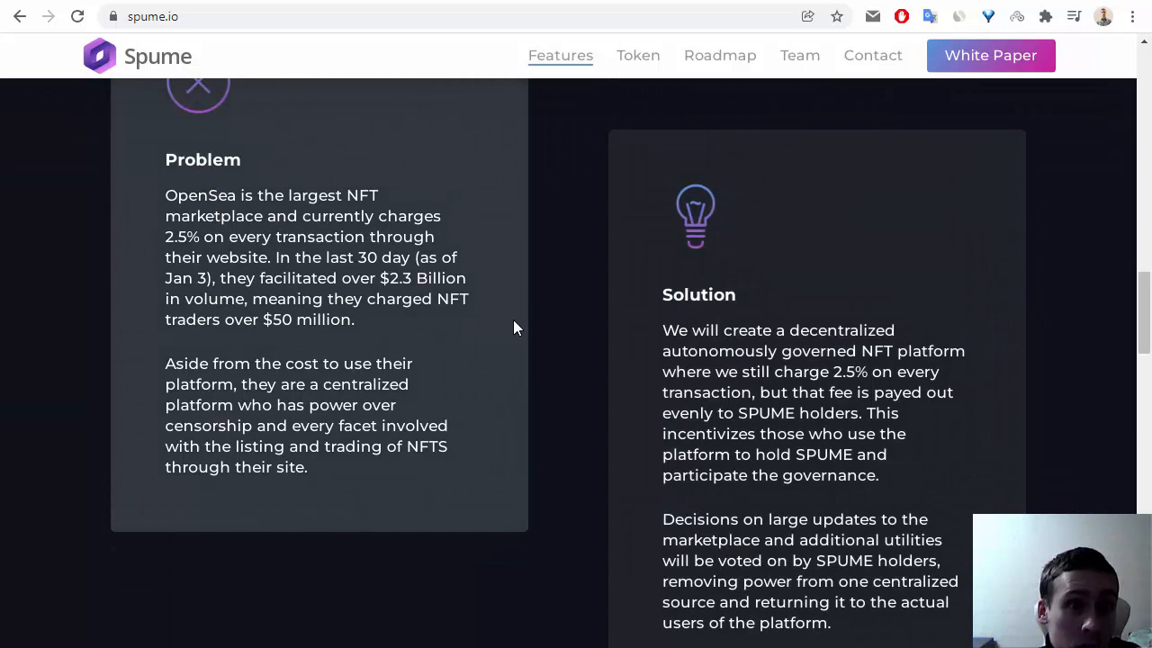
{"action": "mouse_move", "coordinate": [522, 328]}
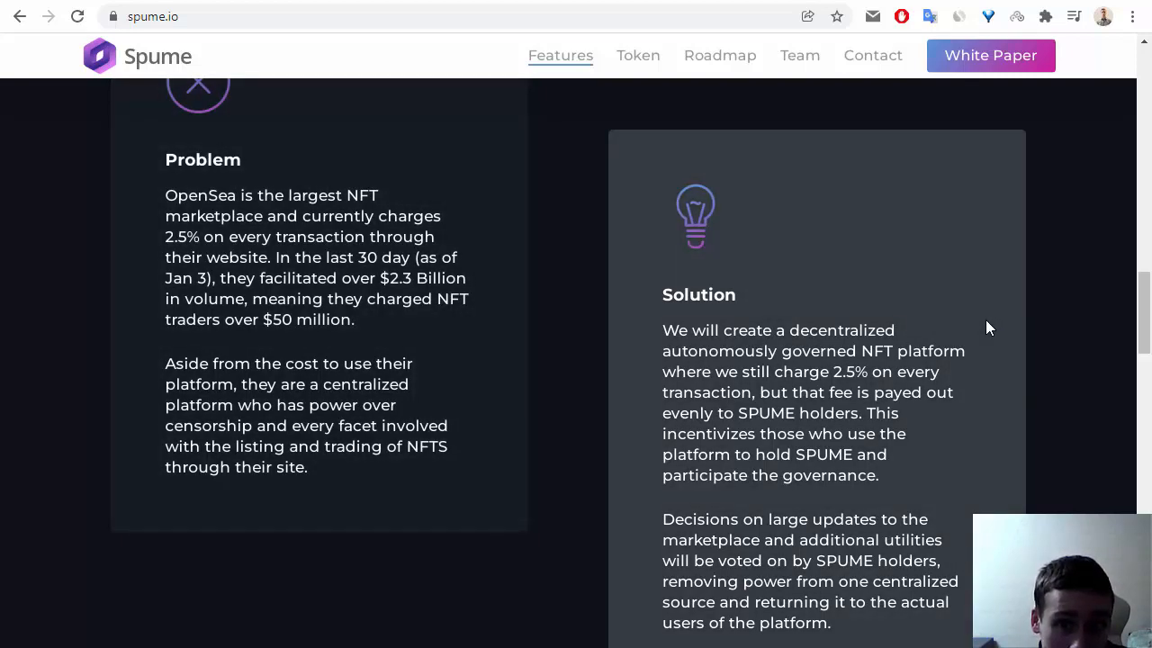
{"action": "scroll", "scroll_direction": "down", "scroll_amount": 3}
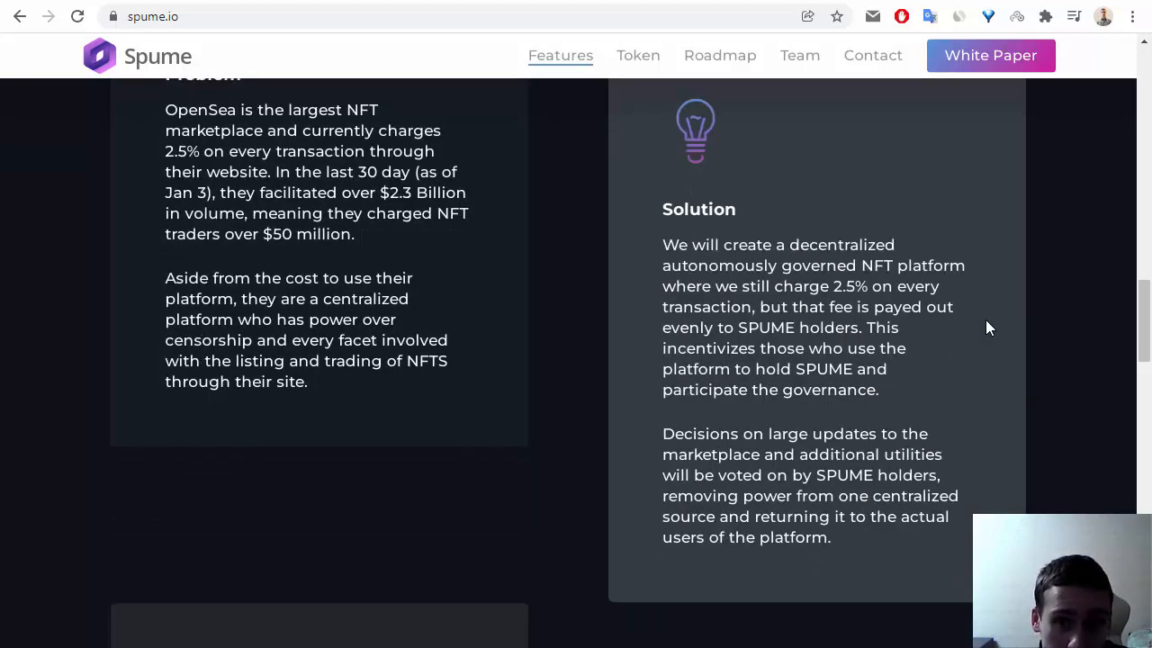
{"action": "scroll", "scroll_direction": "down", "scroll_amount": 3}
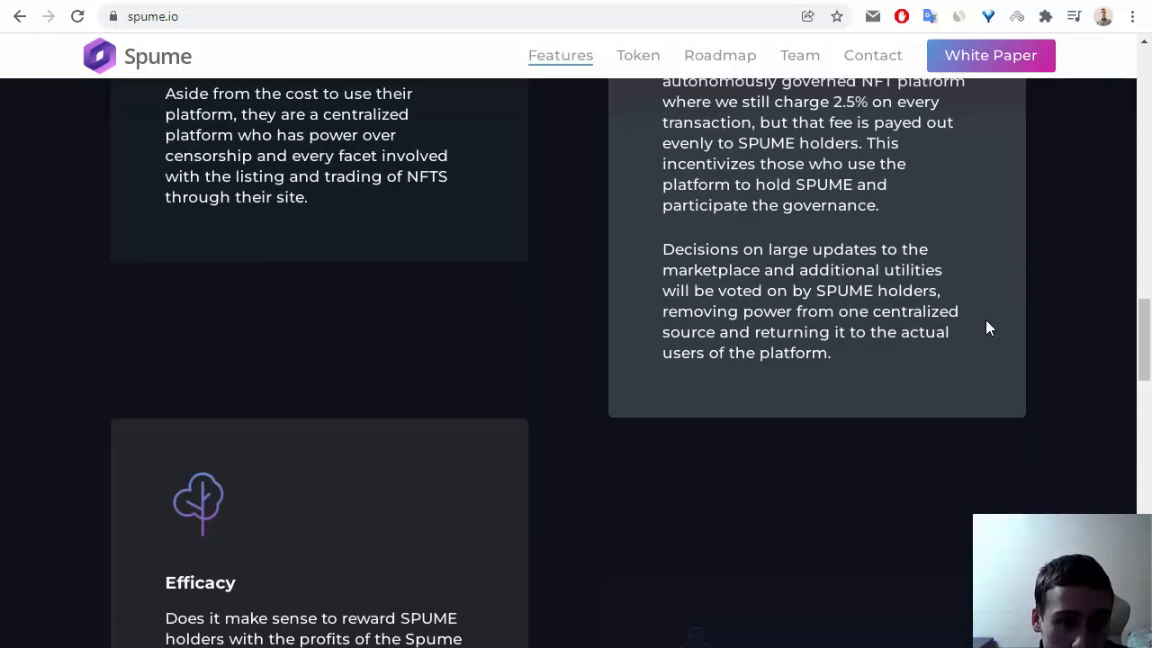
{"action": "scroll", "scroll_direction": "down", "scroll_amount": 3}
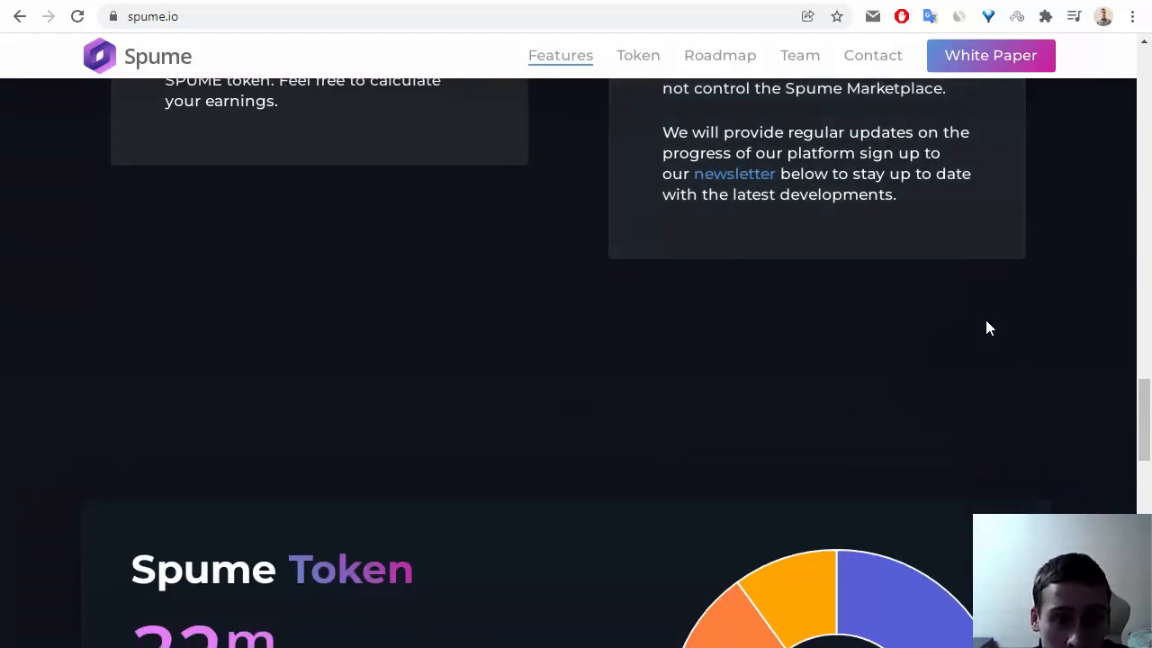
Scroll through the 100 million token allocation tiles down to How to Get Spume.
{"action": "scroll", "scroll_direction": "down", "scroll_amount": 3}
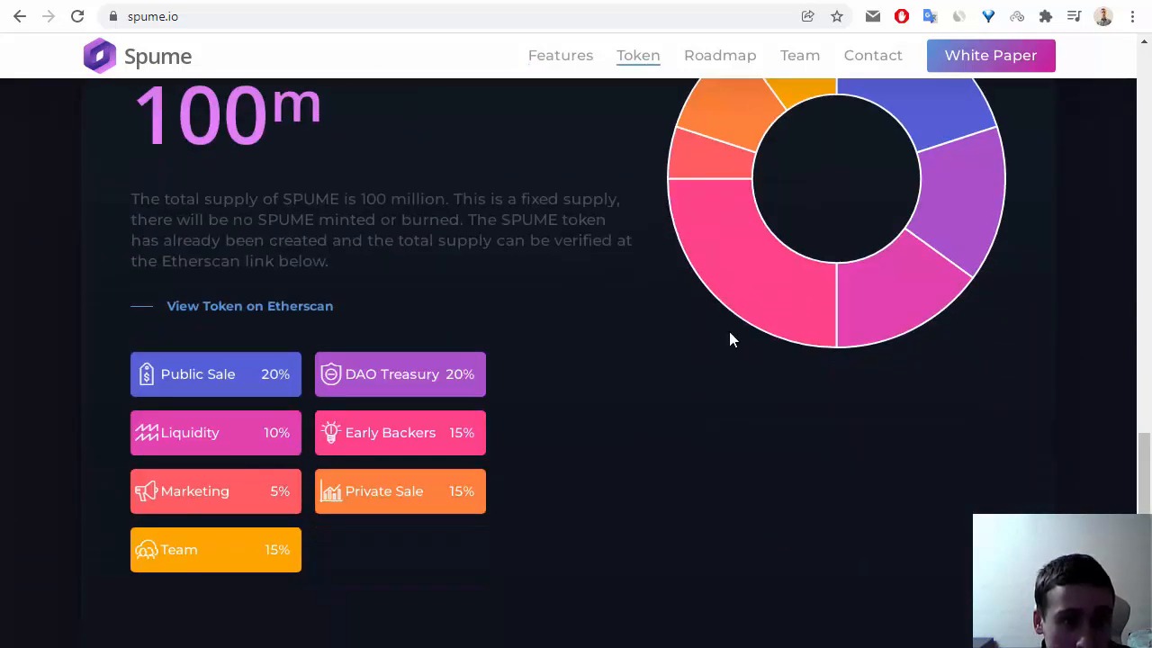
{"action": "mouse_move", "coordinate": [270, 306]}
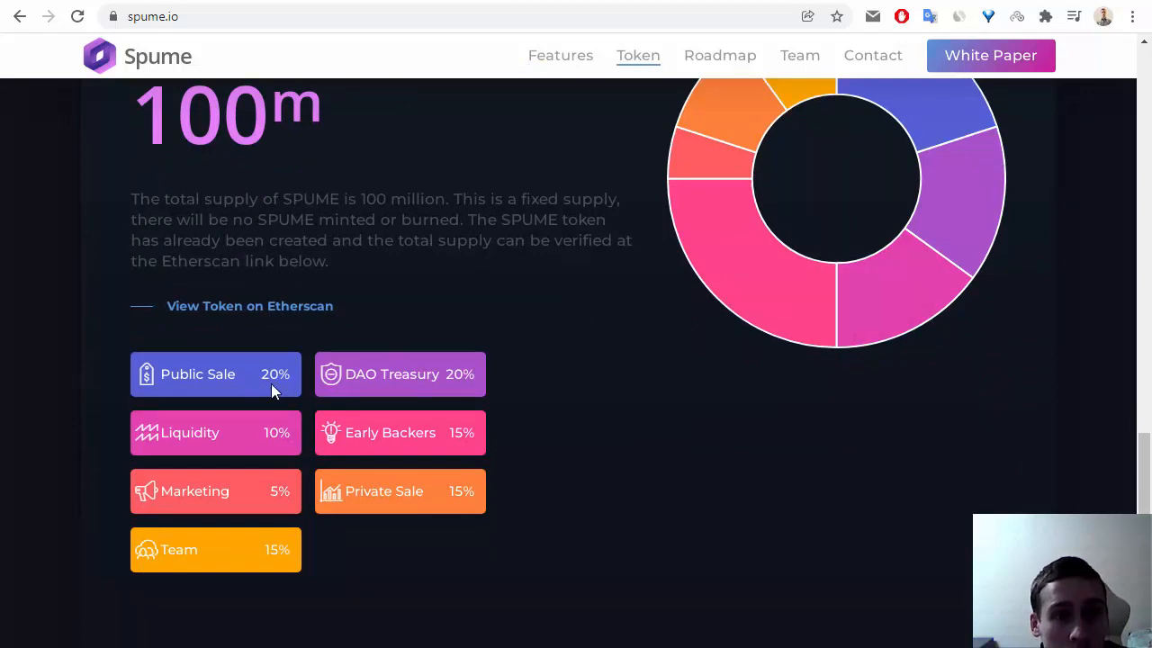
{"action": "mouse_move", "coordinate": [371, 385]}
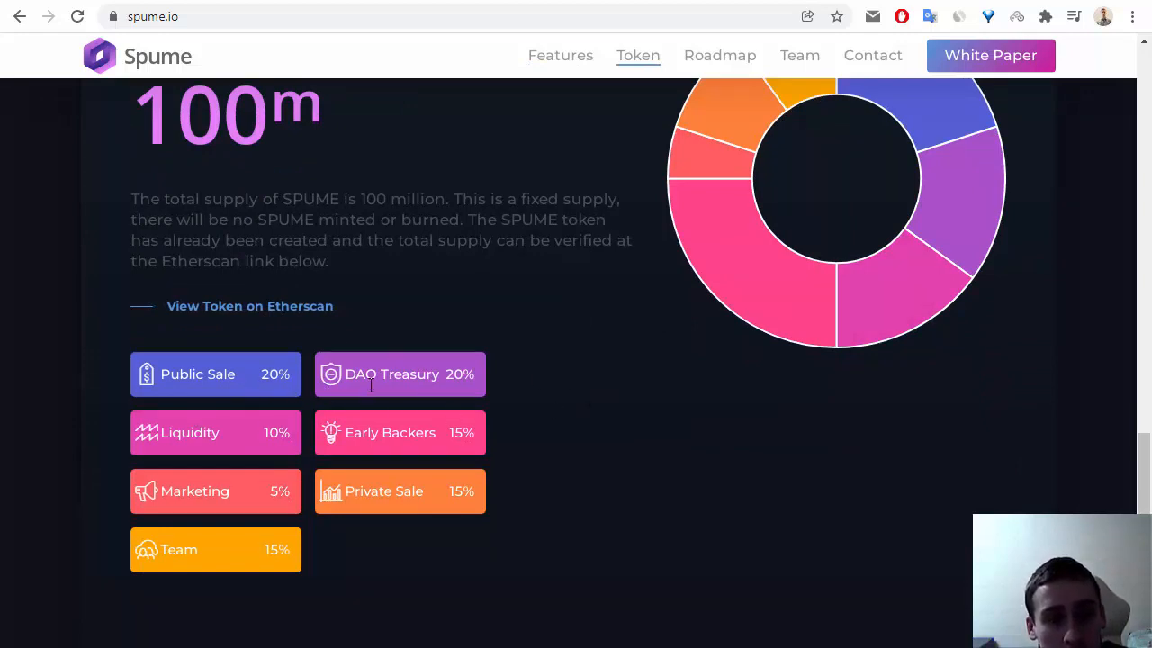
{"action": "mouse_move", "coordinate": [198, 392]}
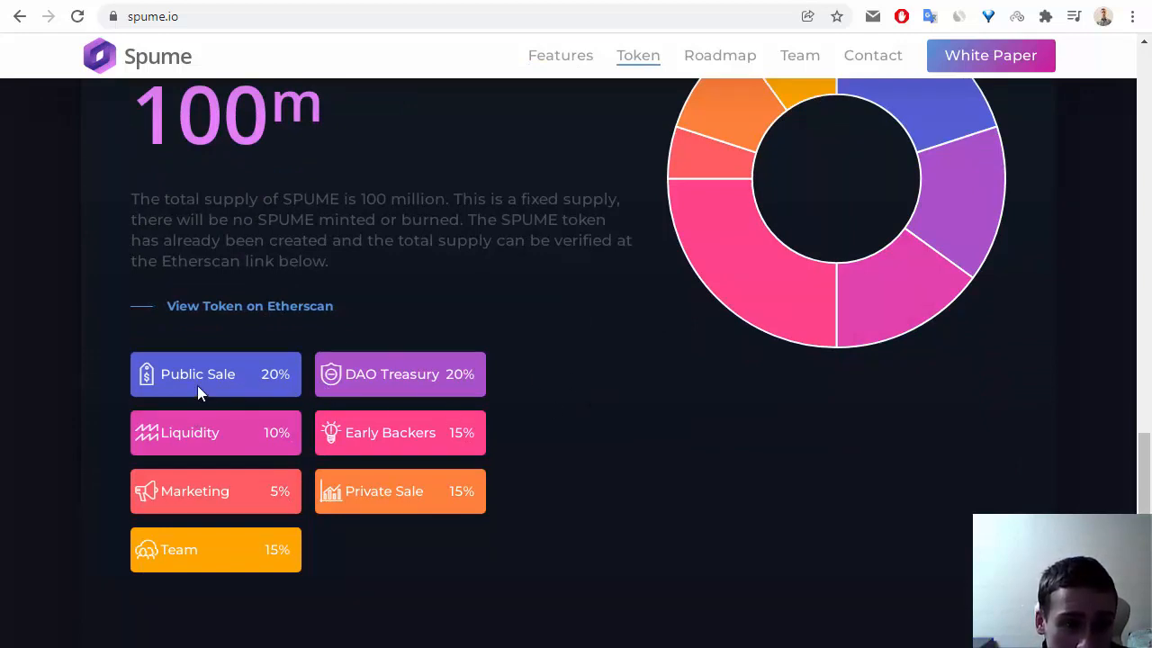
{"action": "mouse_move", "coordinate": [401, 375]}
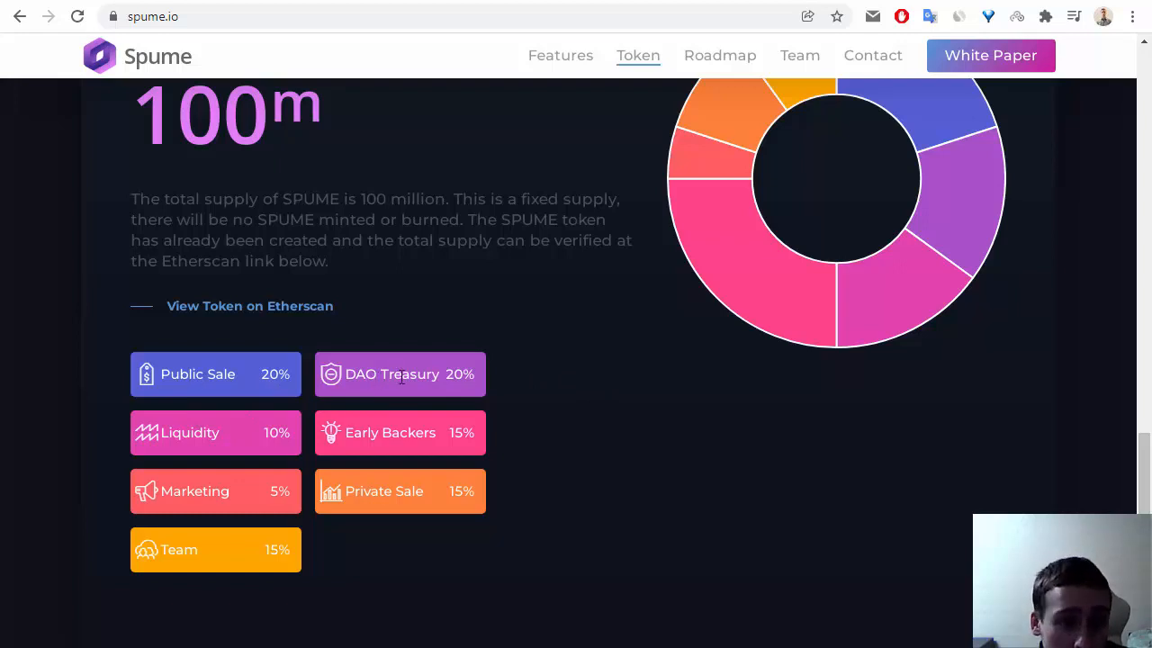
{"action": "mouse_move", "coordinate": [376, 456]}
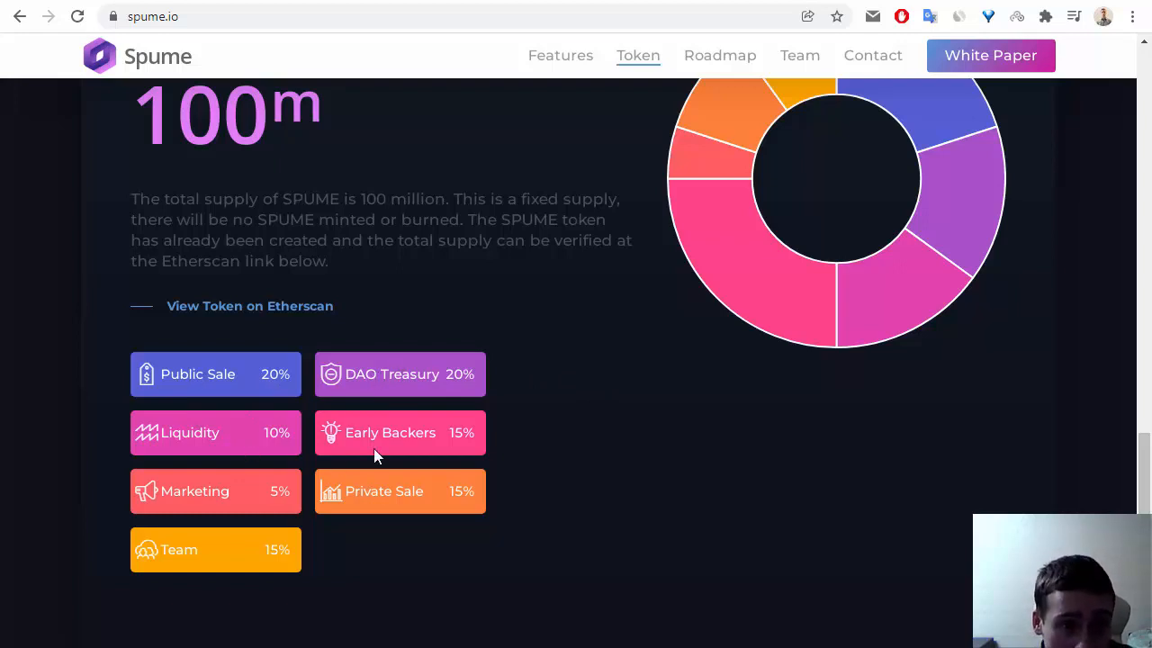
{"action": "mouse_move", "coordinate": [435, 450]}
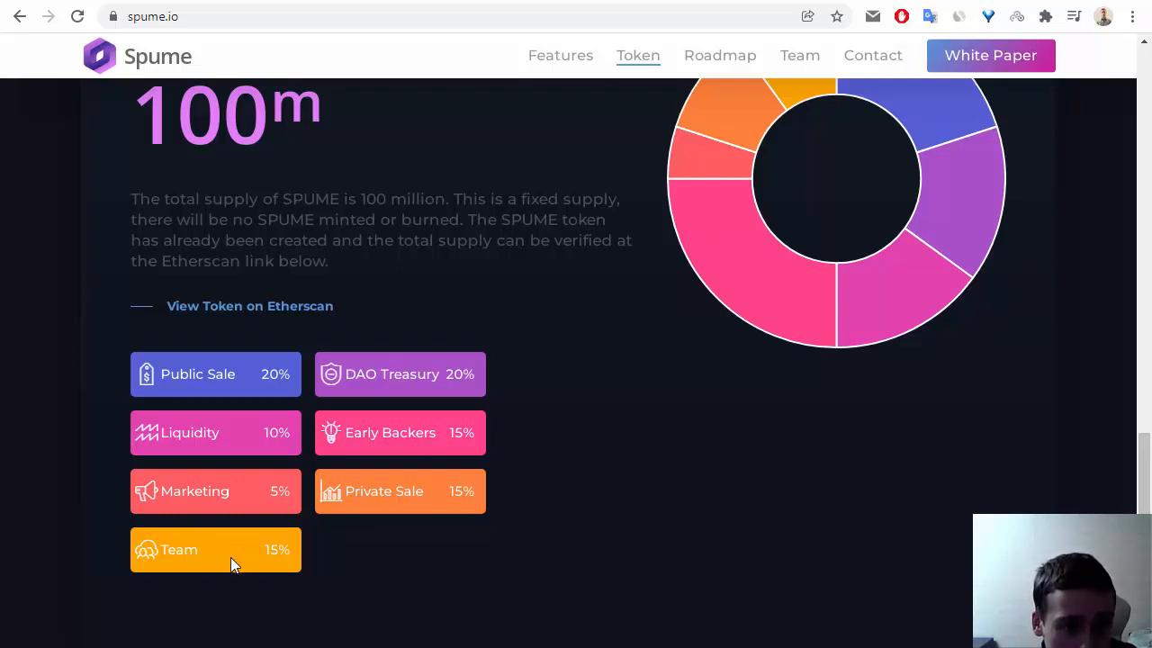
{"action": "scroll", "scroll_direction": "down", "scroll_amount": 3}
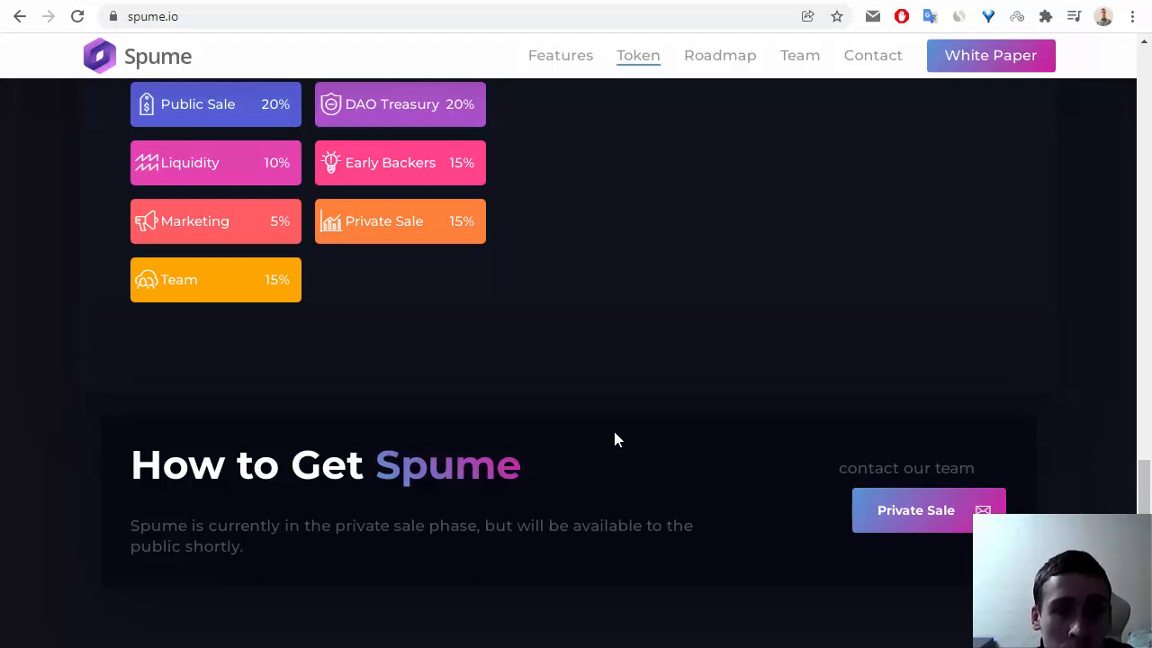
{"action": "scroll", "scroll_direction": "down", "scroll_amount": 3}
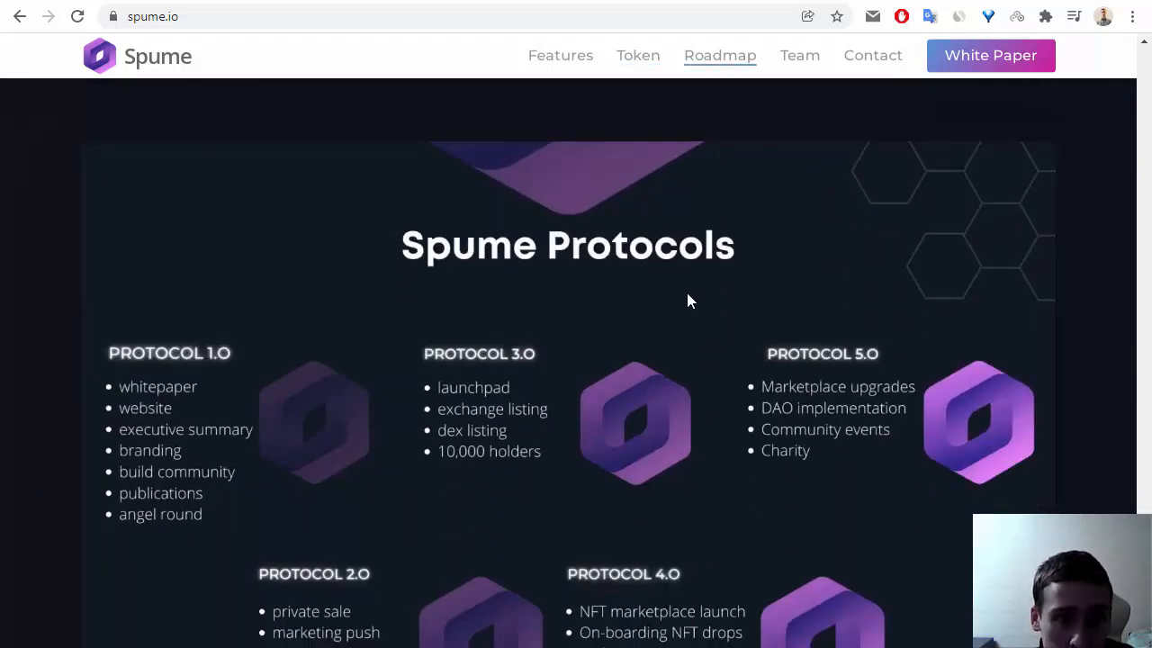
Review the five Spume Protocols roadmap phases, then jump to The Spume Team.
{"action": "scroll", "scroll_direction": "down", "scroll_amount": 3}
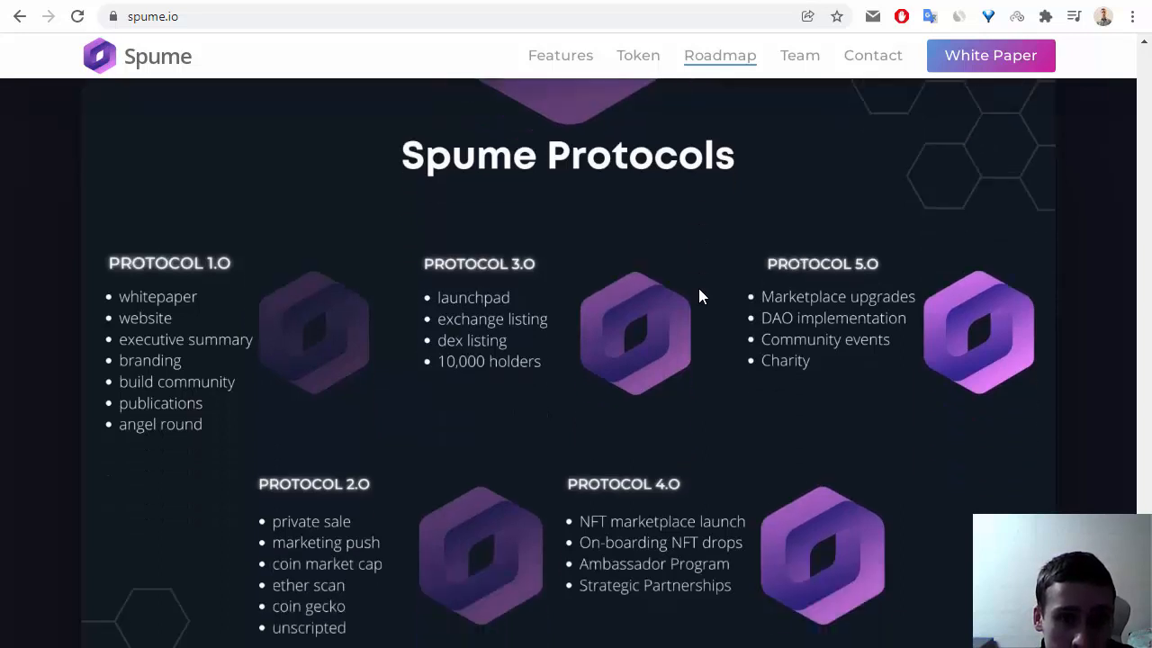
{"action": "mouse_move", "coordinate": [198, 315]}
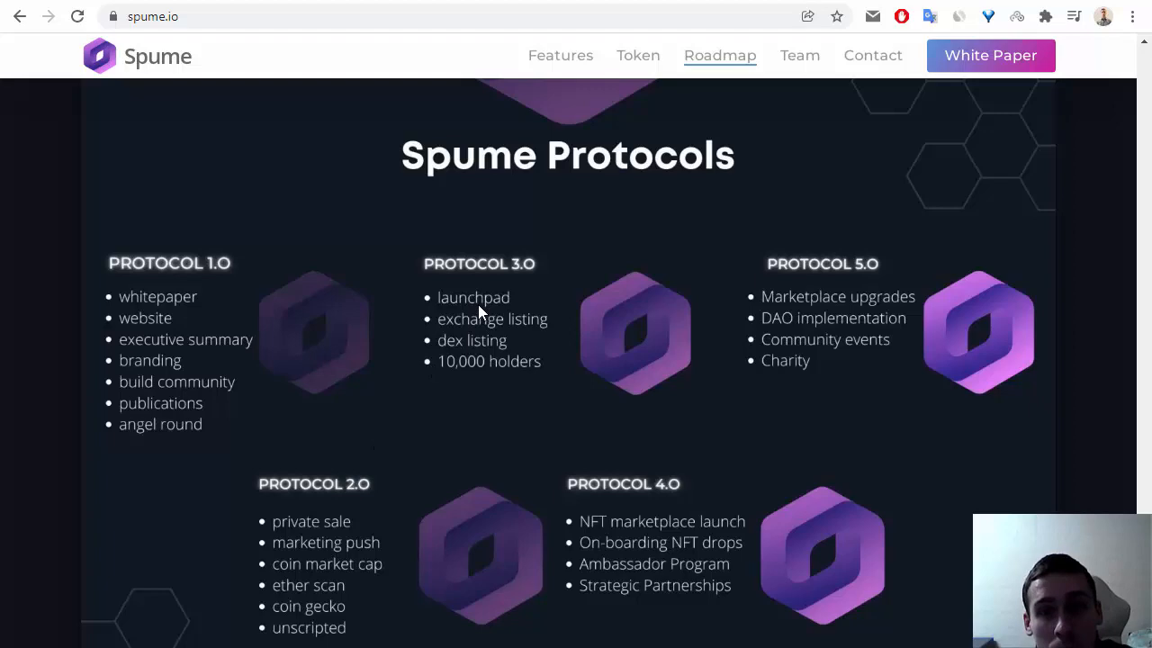
{"action": "mouse_move", "coordinate": [903, 264]}
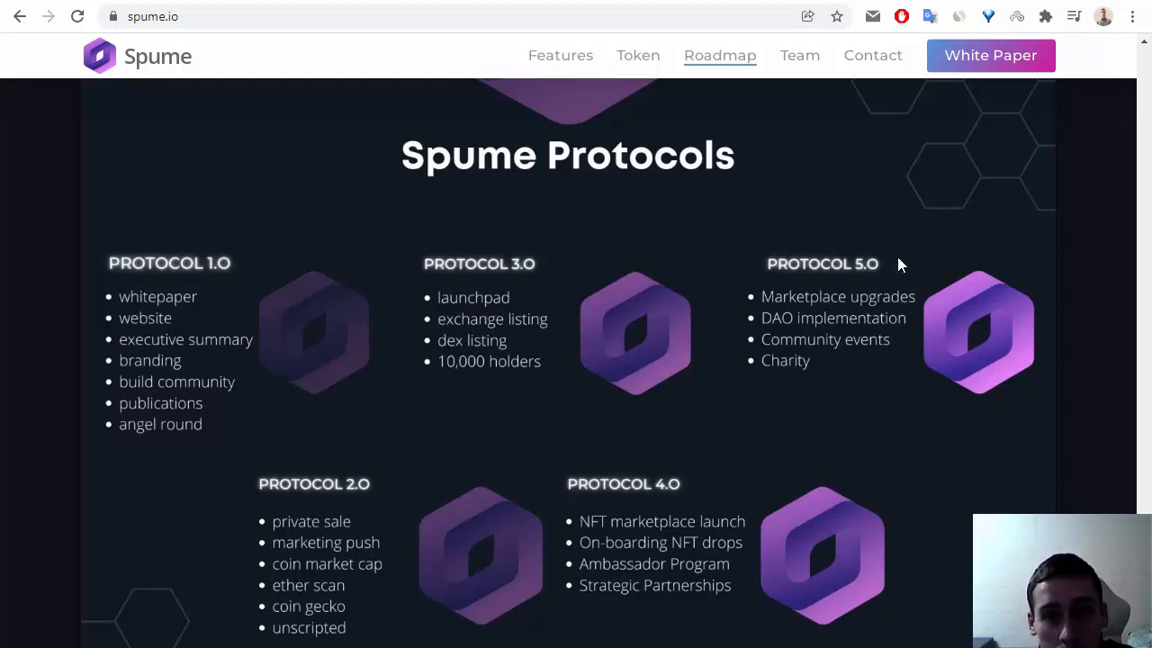
{"action": "scroll", "scroll_direction": "down", "scroll_amount": 3}
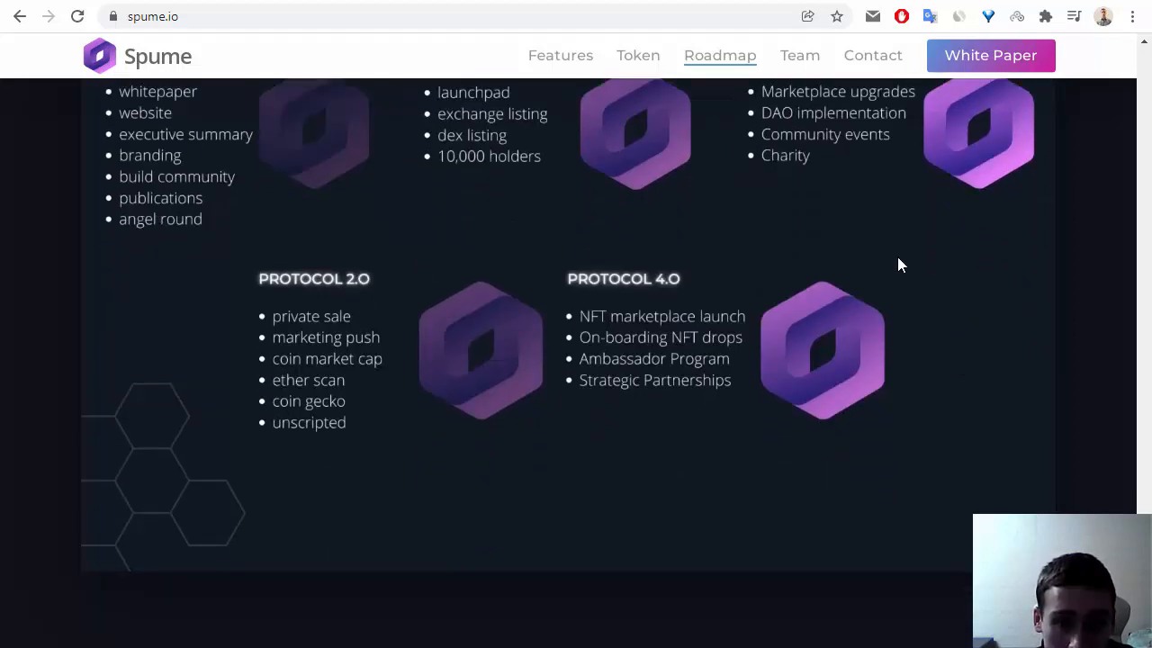
{"action": "left_click", "coordinate": [800, 55]}
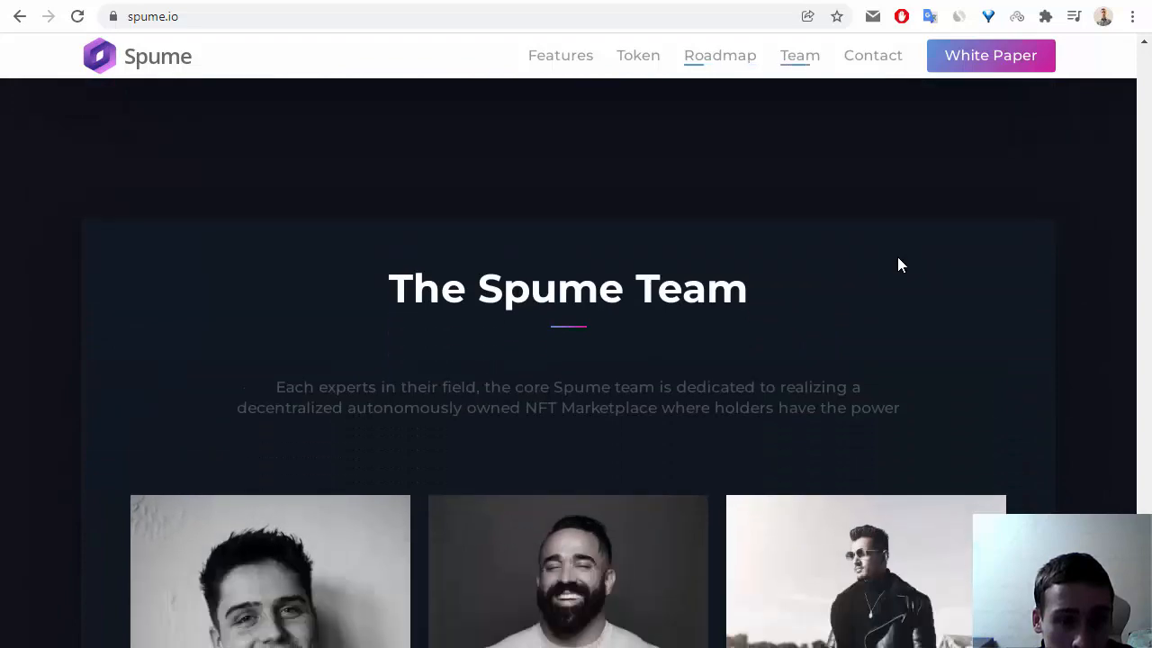
Browse the Spume team member portraits and roles, then follow the top-bar link to Etherscan.
{"action": "scroll", "scroll_direction": "down", "scroll_amount": 3}
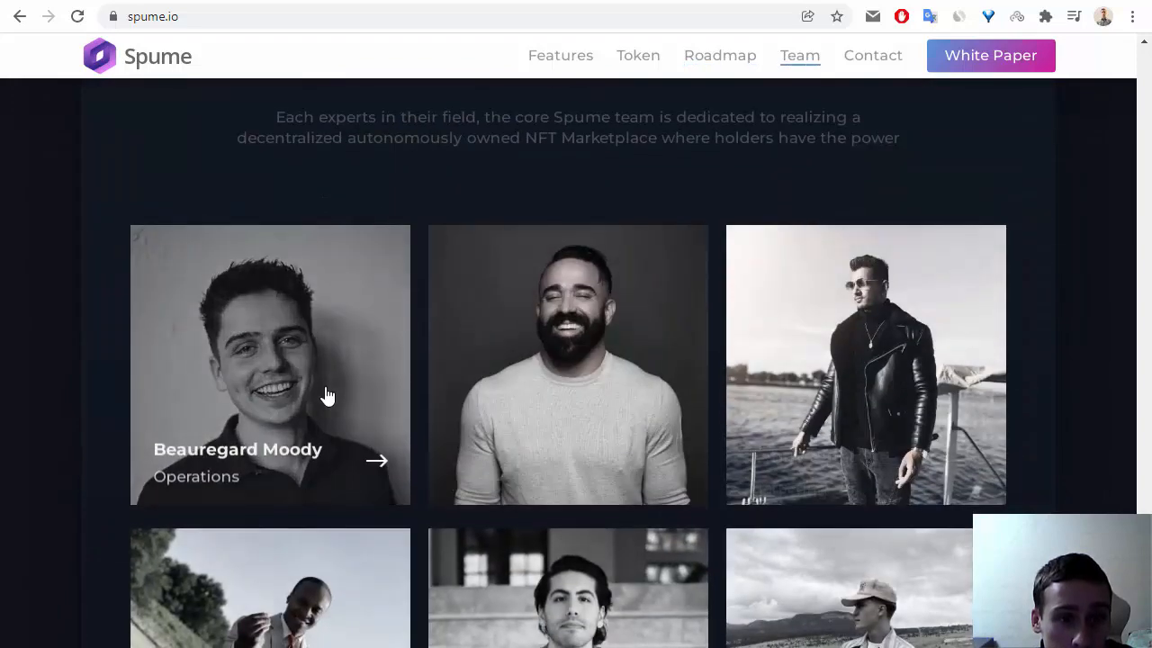
{"action": "mouse_move", "coordinate": [822, 317]}
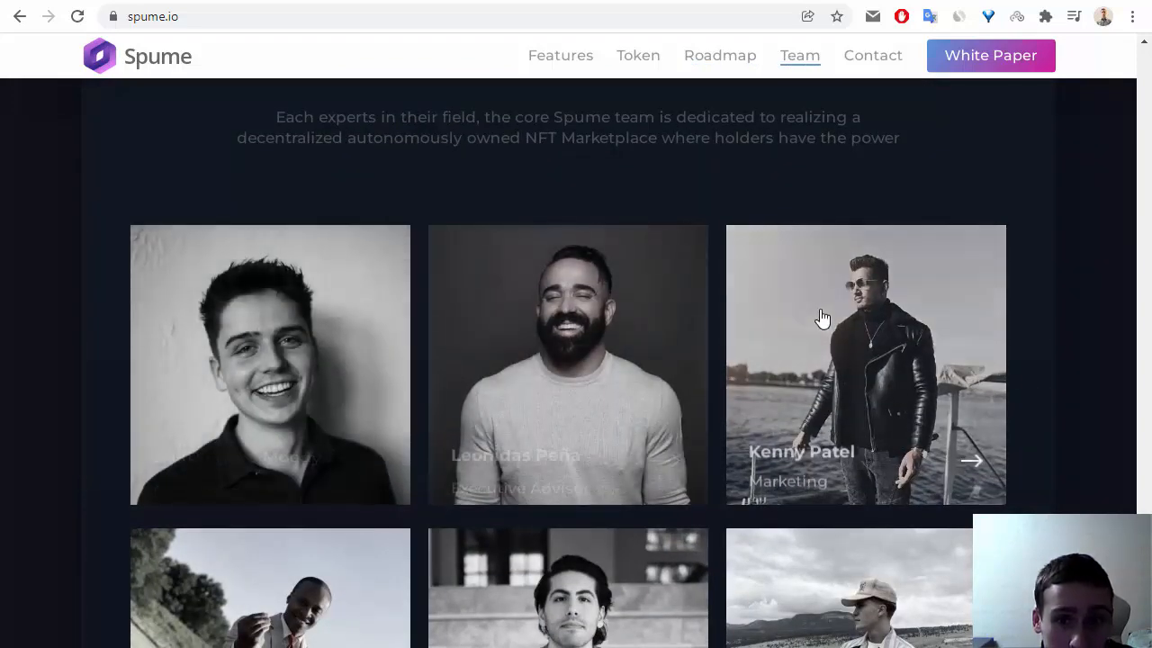
{"action": "scroll", "scroll_direction": "down", "scroll_amount": 3}
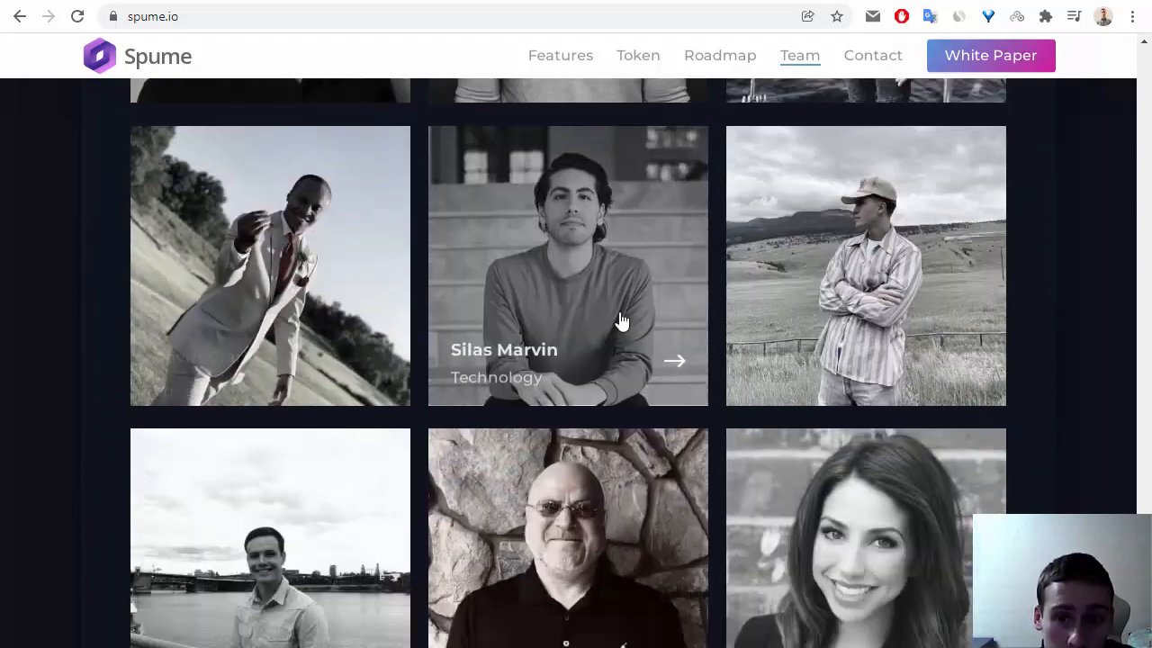
{"action": "left_click", "coordinate": [872, 55]}
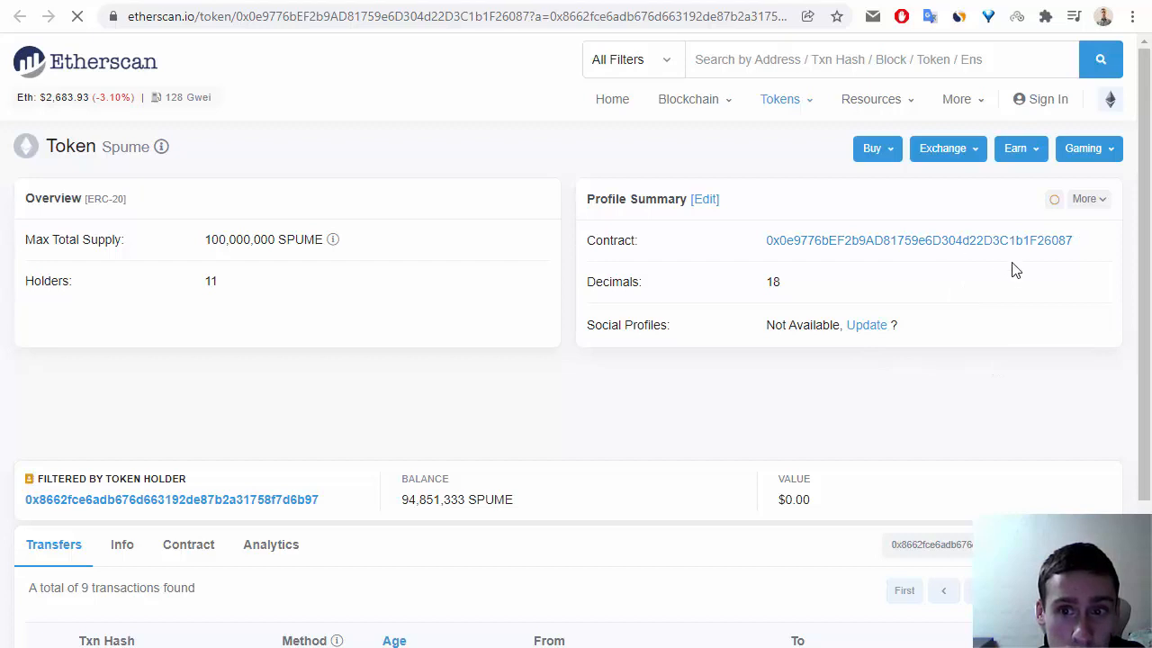
Open the Spume contract address, then the SPUME token page with 100,000,000 max supply.
{"action": "left_click", "coordinate": [918, 241]}
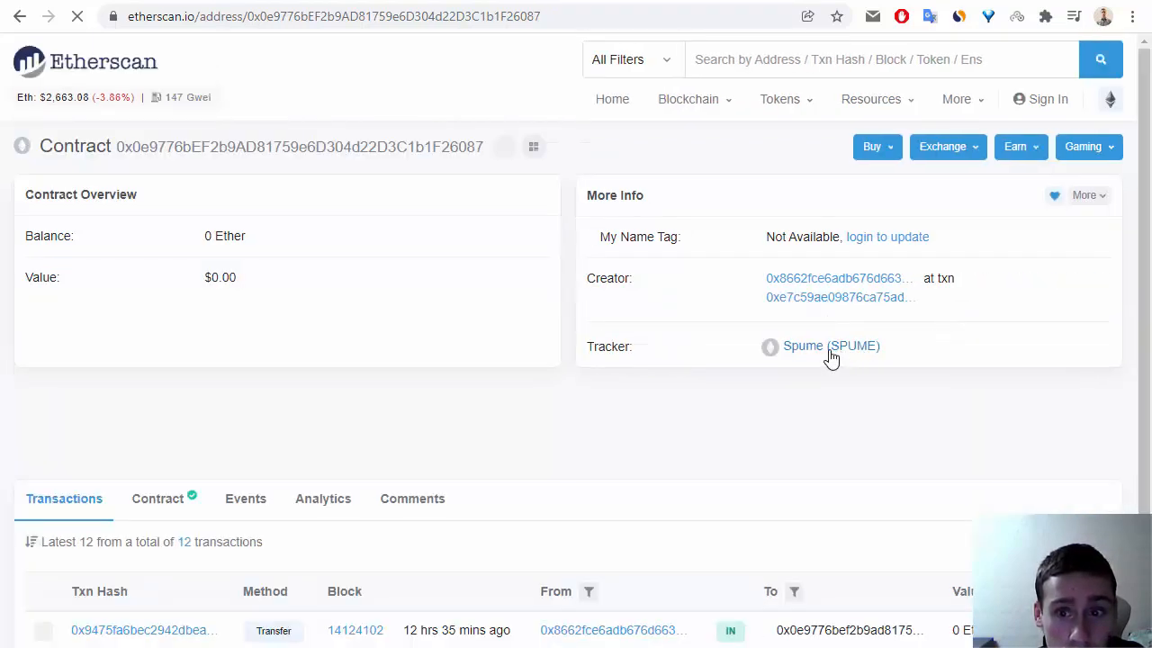
{"action": "left_click", "coordinate": [831, 345]}
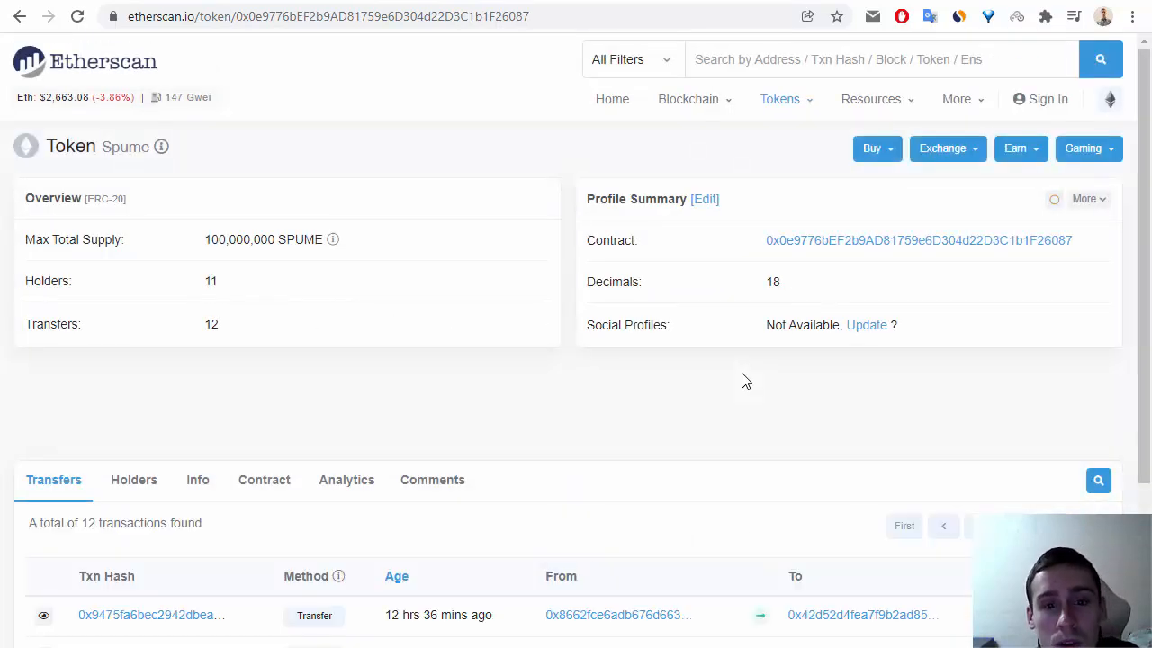
{"action": "scroll", "scroll_direction": "down", "scroll_amount": 3}
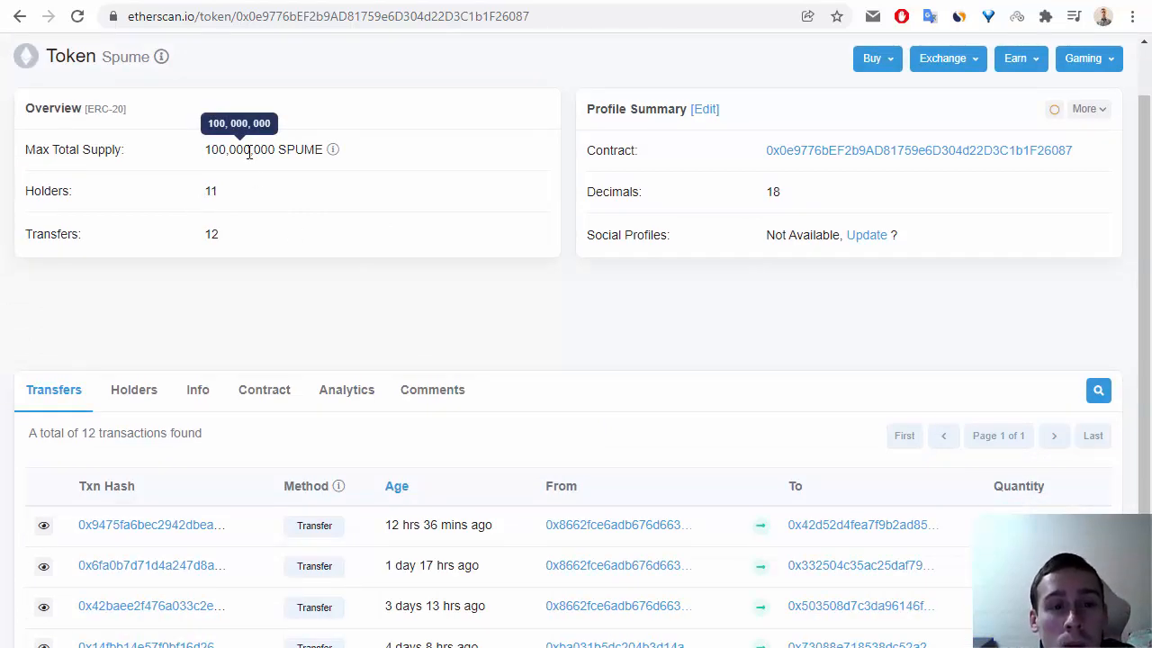
{"action": "mouse_move", "coordinate": [626, 363]}
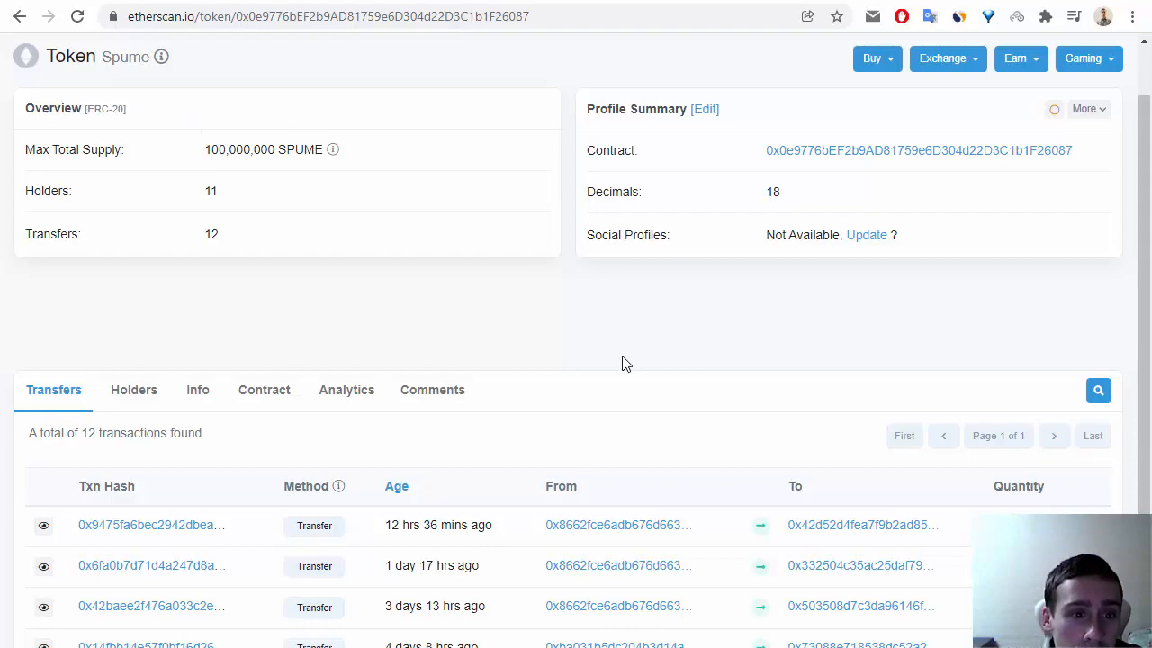
Review SPUME's 11 holders, the top at 94.85%, then view the Info tab.
{"action": "left_click", "coordinate": [133, 389]}
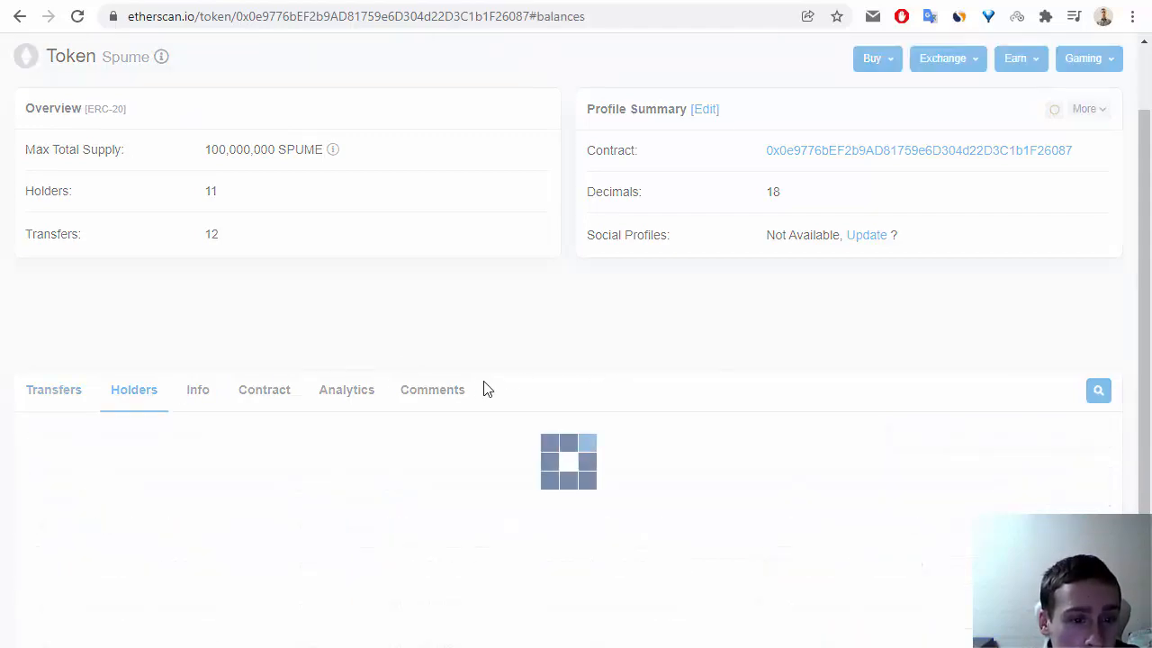
{"action": "scroll", "scroll_direction": "down", "scroll_amount": 3}
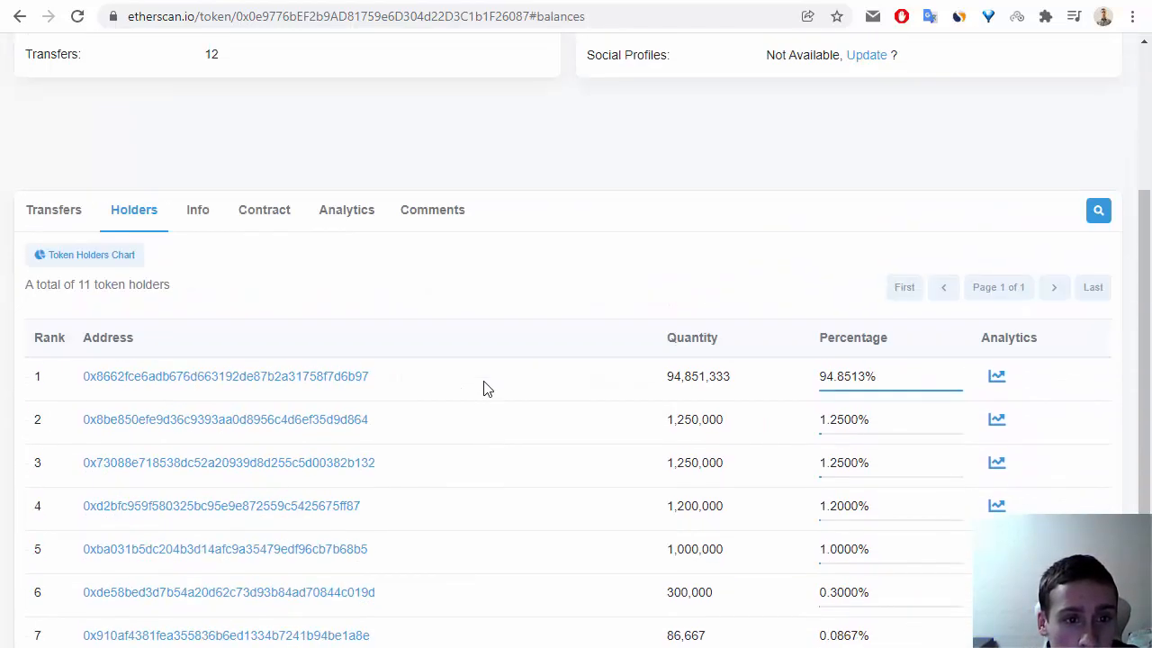
{"action": "mouse_move", "coordinate": [197, 210]}
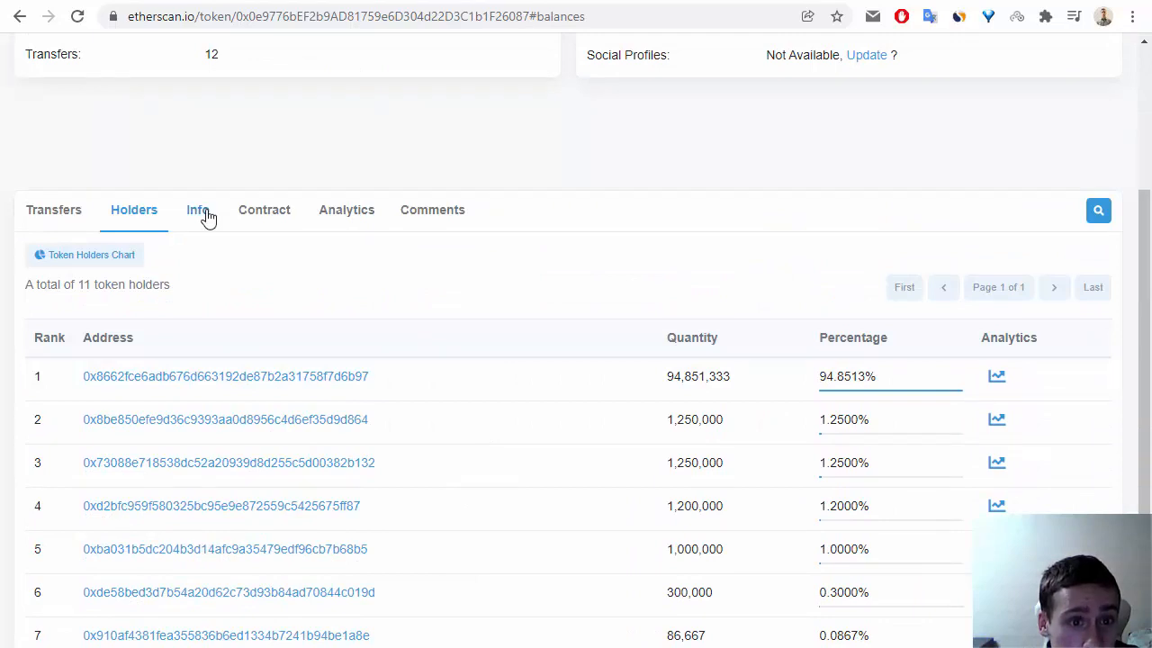
{"action": "left_click", "coordinate": [264, 210]}
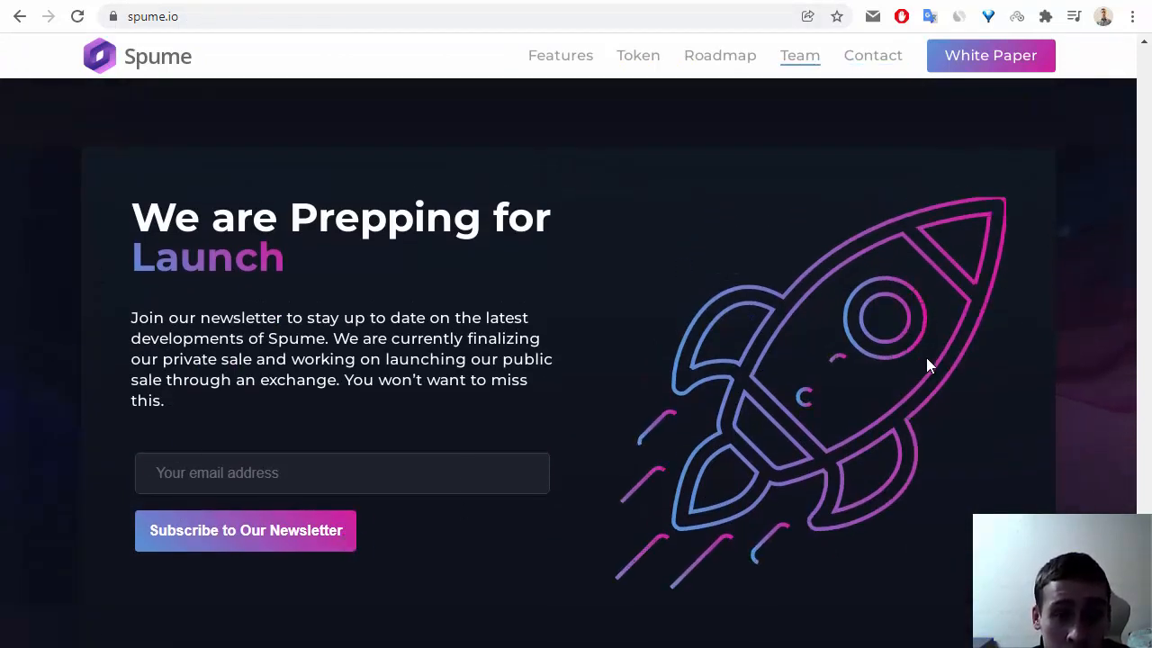
{"action": "mouse_move", "coordinate": [866, 462]}
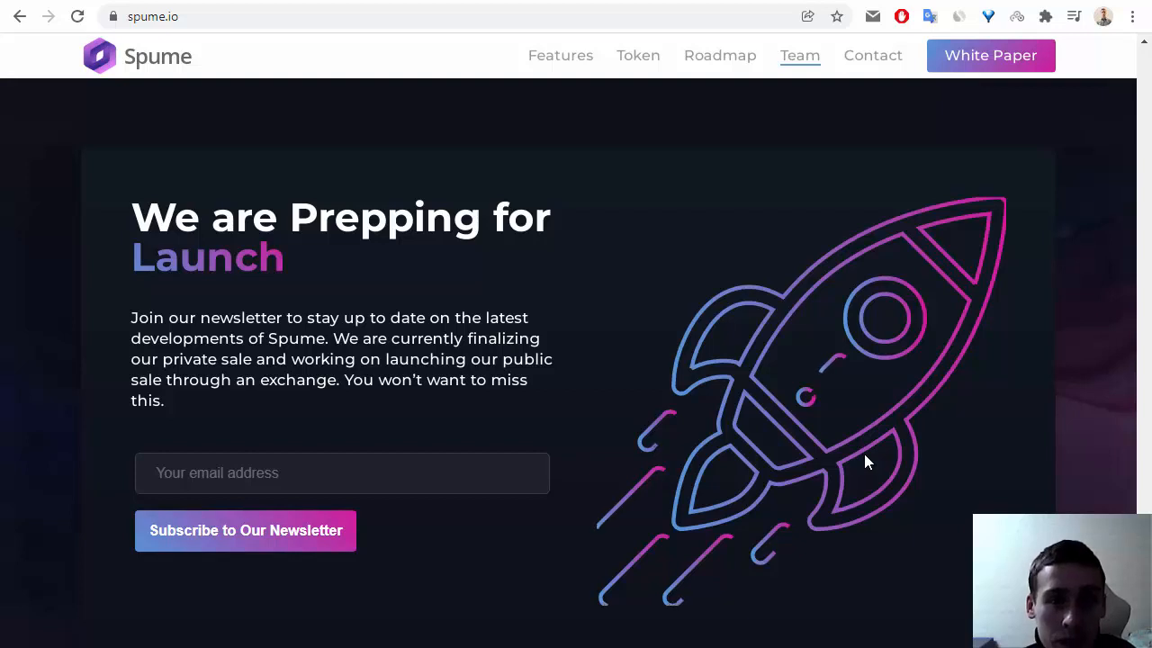